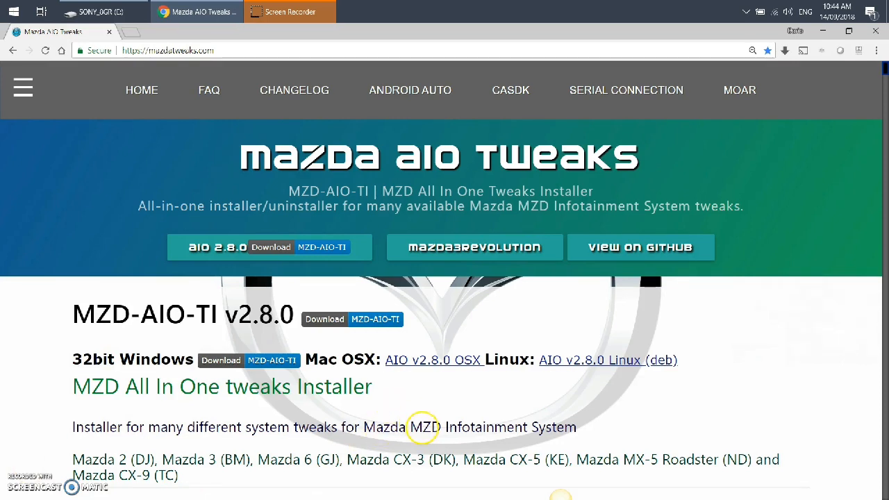
# Reach 'Which FW versions are supported?' and highlight the 502 build in the v59.00.502+ note.
pyautogui.doubleClick(425, 426)
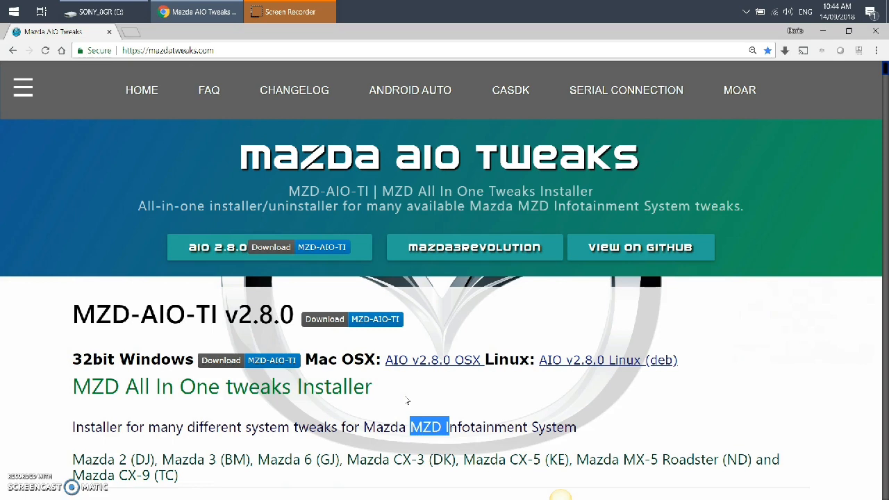
pyautogui.moveTo(395, 390)
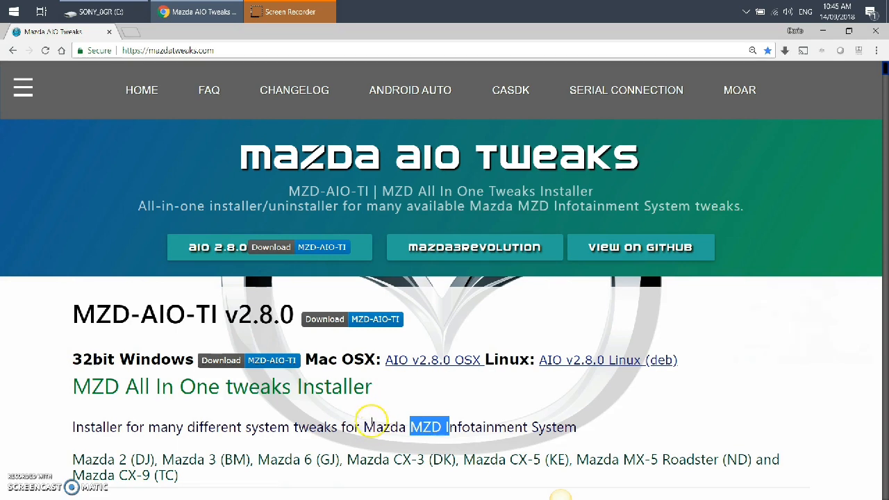
pyautogui.scroll(-3)
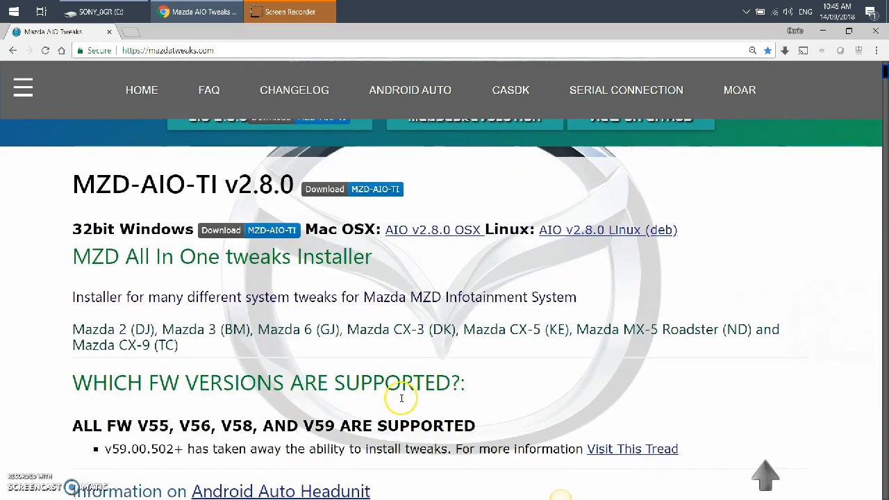
pyautogui.scroll(-3)
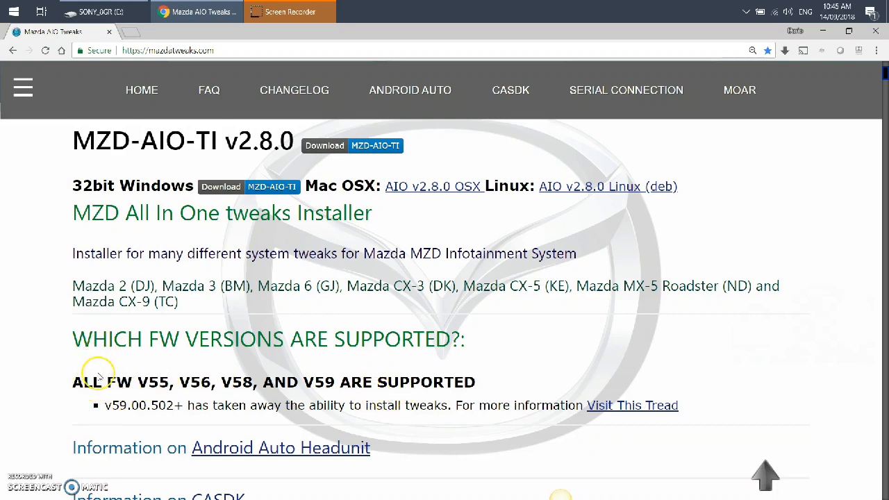
pyautogui.moveTo(73, 382); pyautogui.dragTo(155, 382)
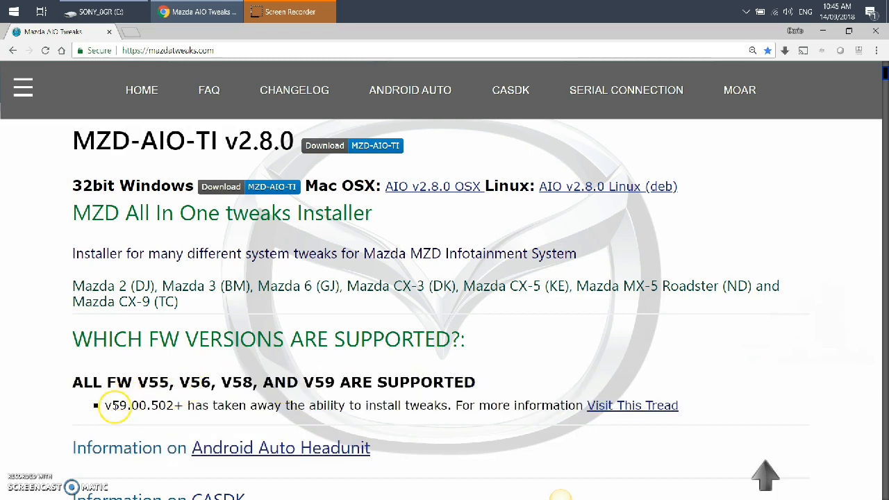
pyautogui.doubleClick(118, 405)
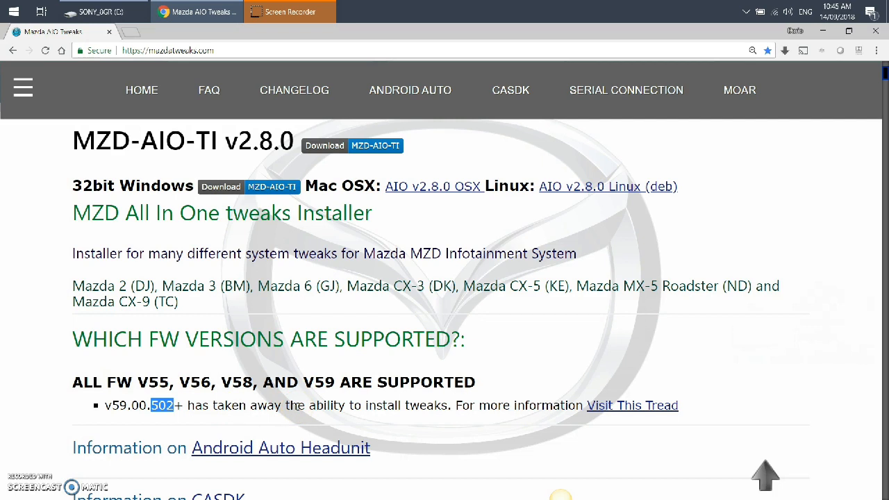
pyautogui.moveTo(525, 434)
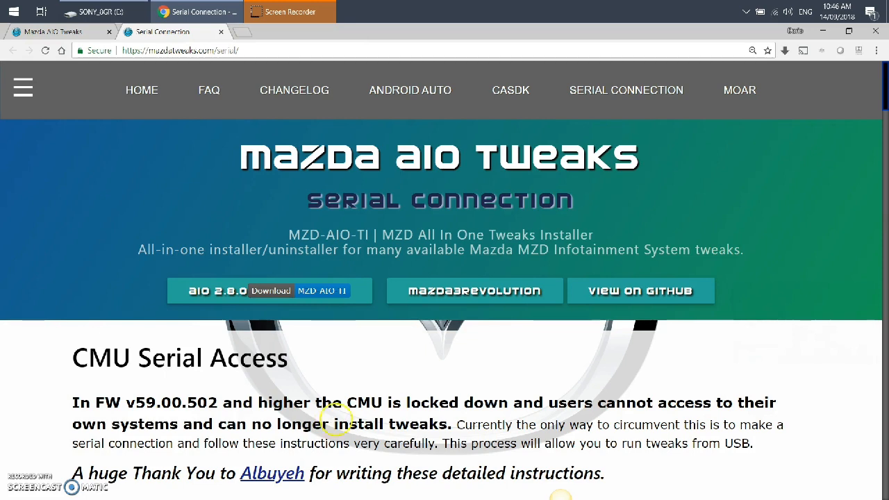
pyautogui.moveTo(308, 383)
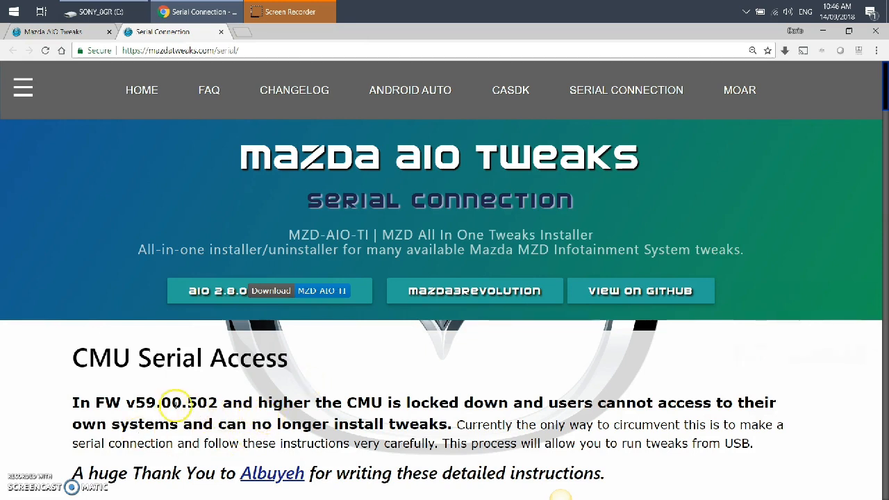
pyautogui.doubleClick(146, 402)
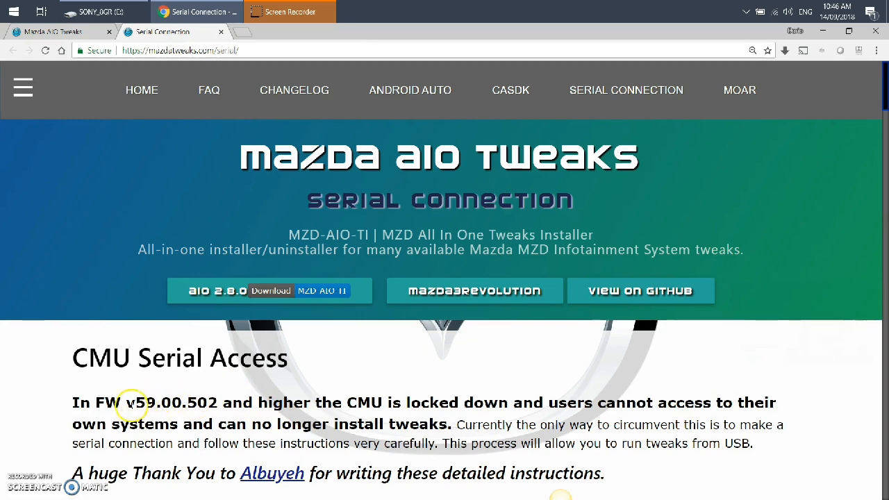
pyautogui.doubleClick(172, 403)
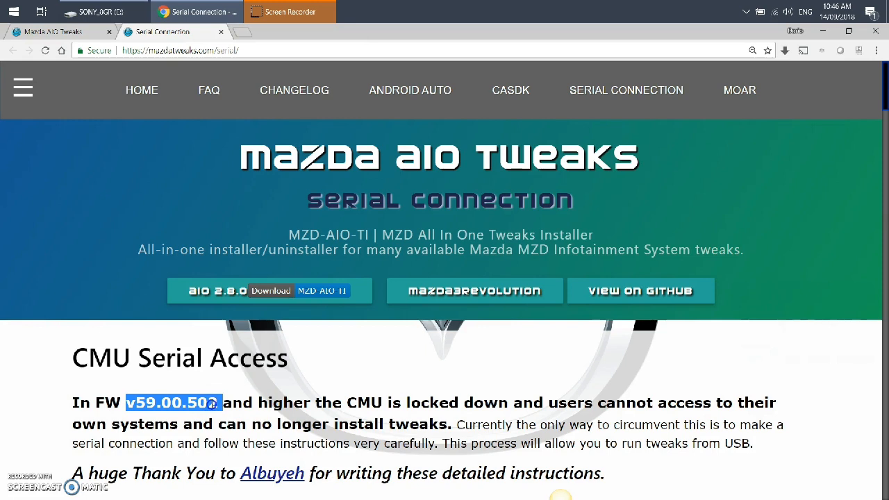
pyautogui.doubleClick(237, 403)
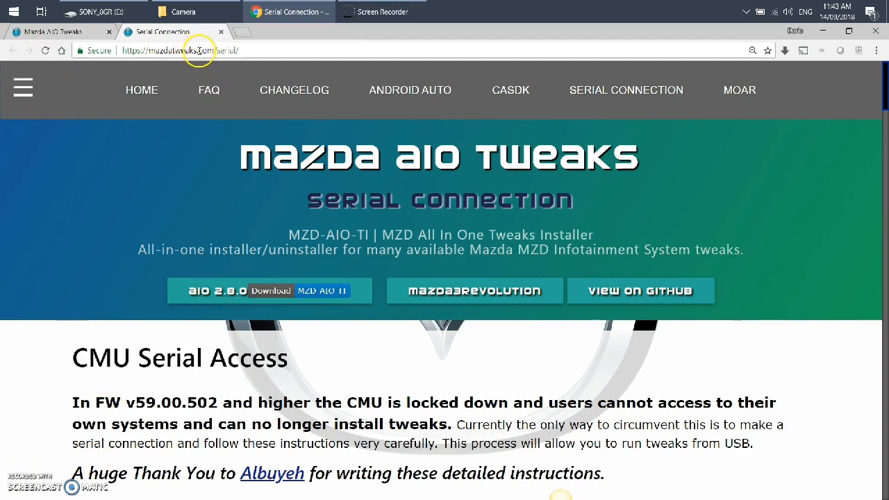
pyautogui.moveTo(209, 333)
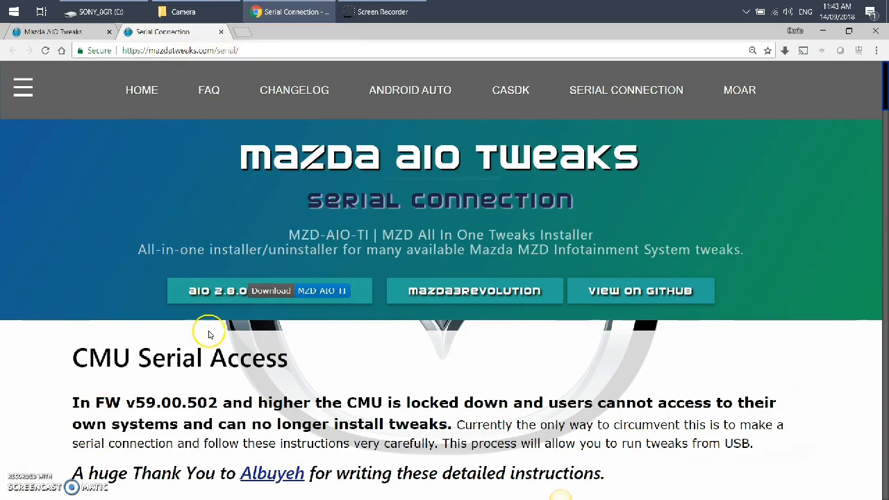
pyautogui.moveTo(203, 394)
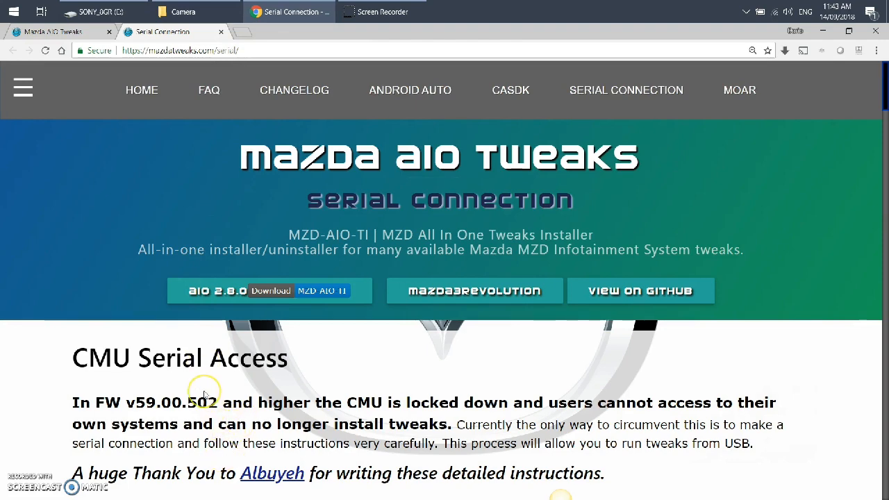
# Review the Parts/Equipment list, highlighting USB Flash Drive and the 10mm socket wrench, then show the desktop.
pyautogui.scroll(-3)
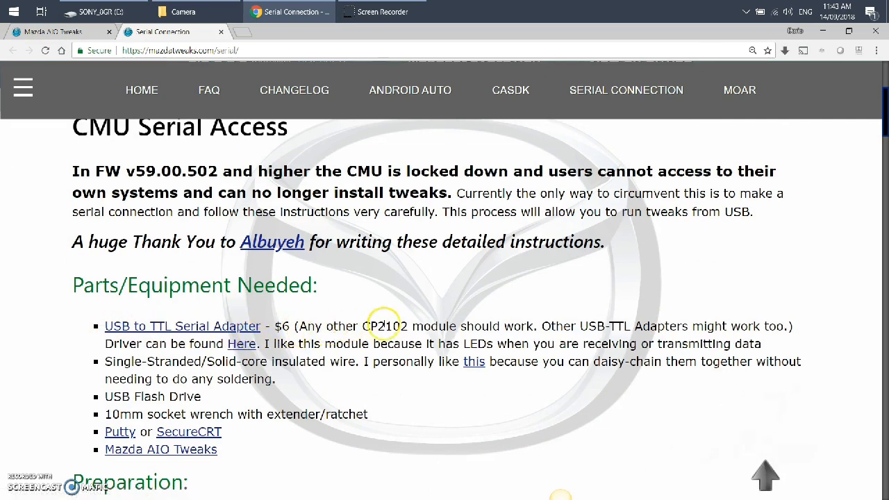
pyautogui.moveTo(183, 325)
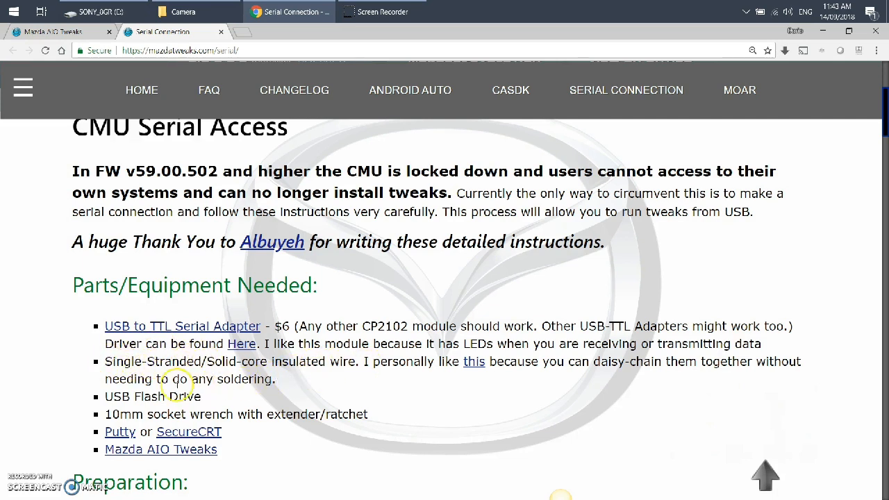
pyautogui.doubleClick(139, 396)
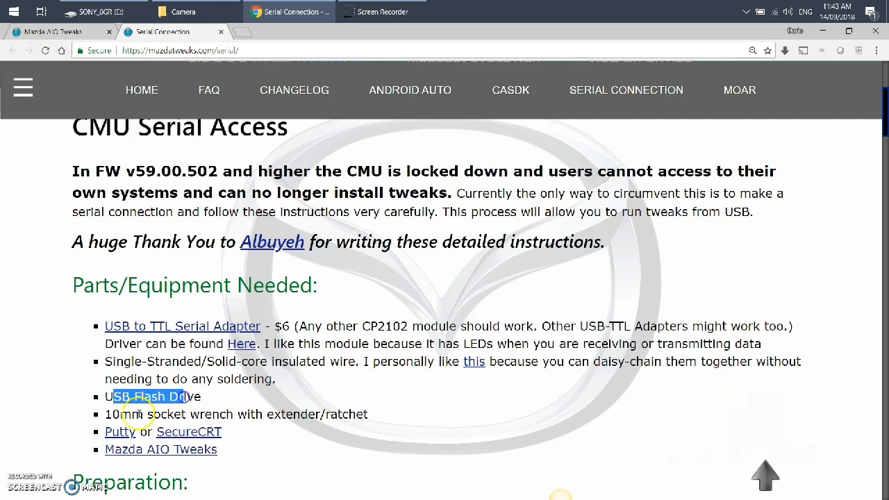
pyautogui.moveTo(114, 397); pyautogui.dragTo(386, 413)
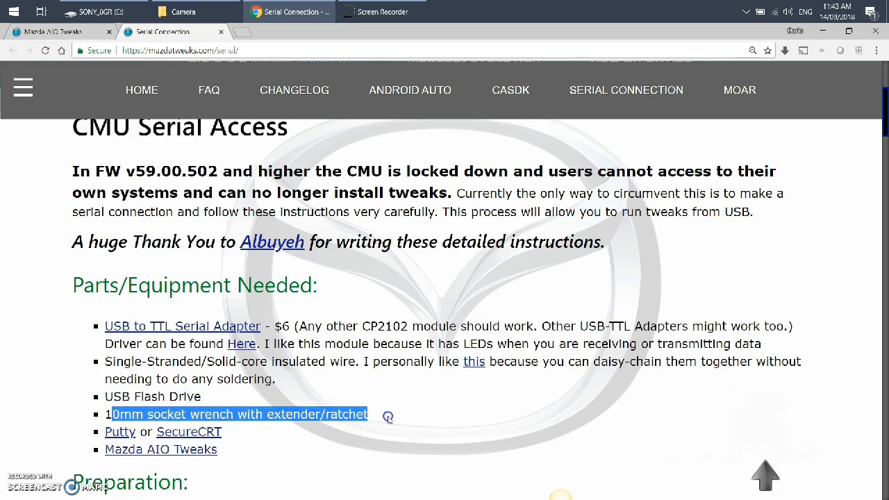
pyautogui.scroll(-3)
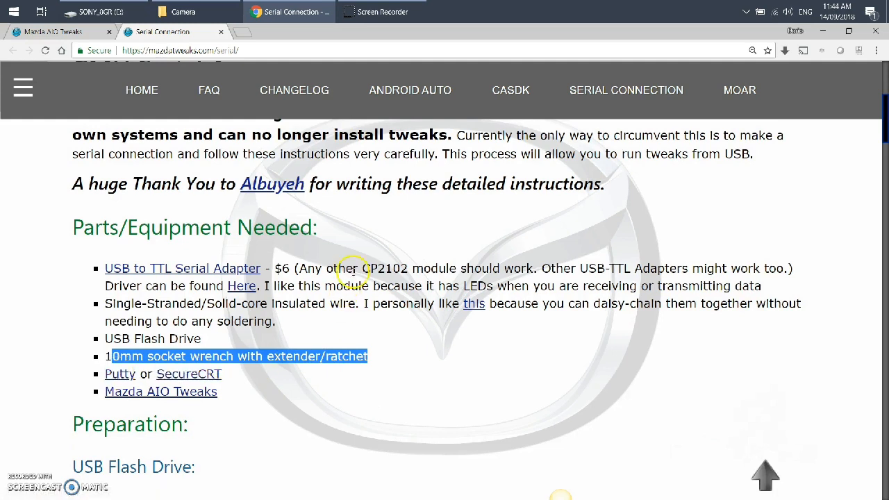
pyautogui.click(183, 11)
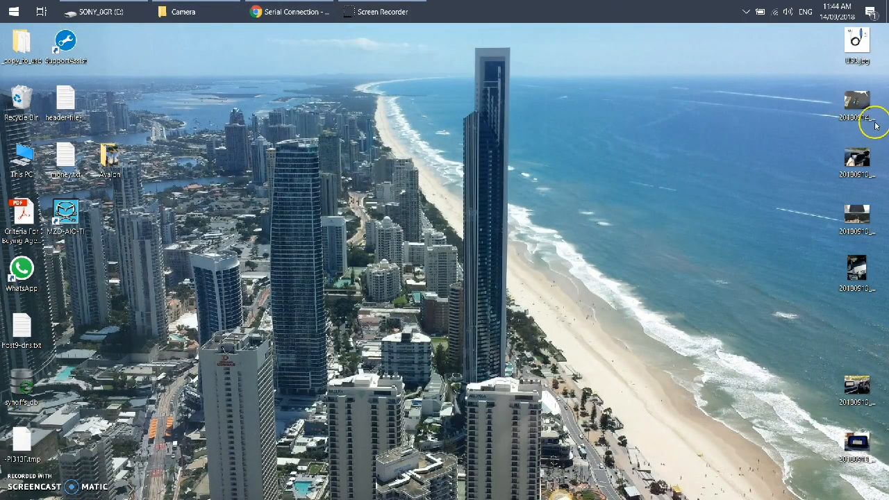
# View USB.jpg adapter wiring and the head unit connector photo in Photos.
pyautogui.doubleClick(857, 100)
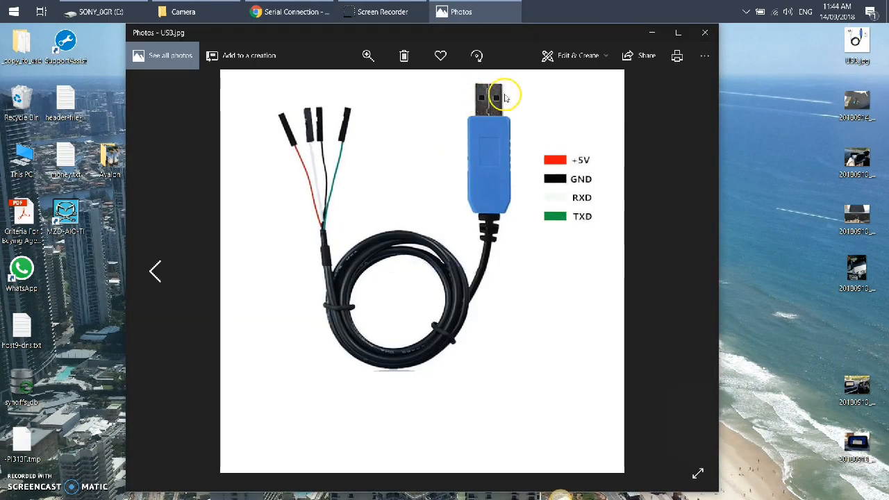
pyautogui.moveTo(499, 197)
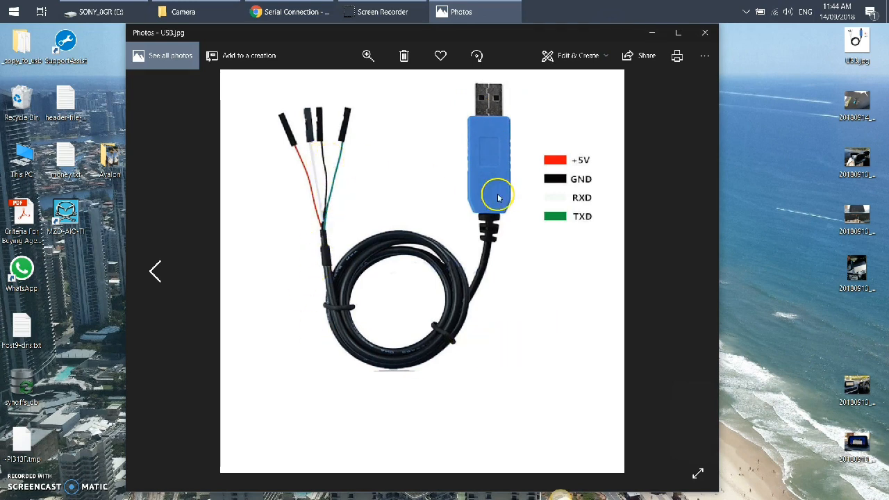
pyautogui.moveTo(571, 202)
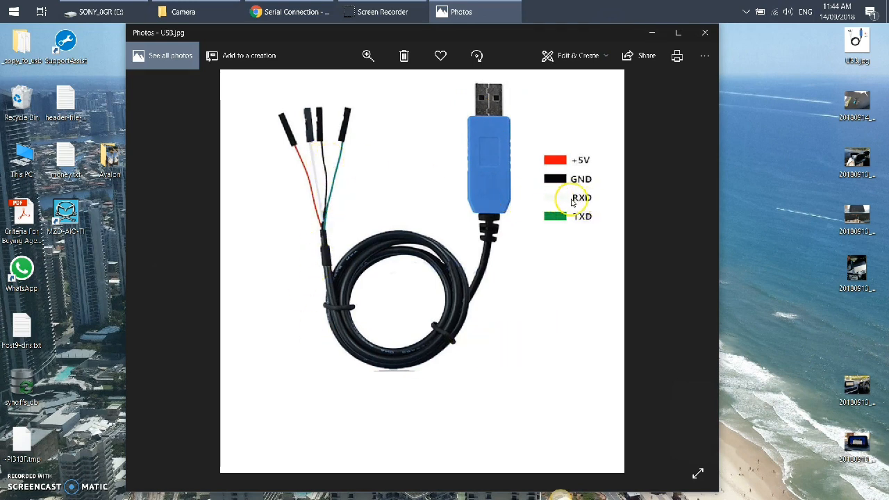
pyautogui.moveTo(578, 219)
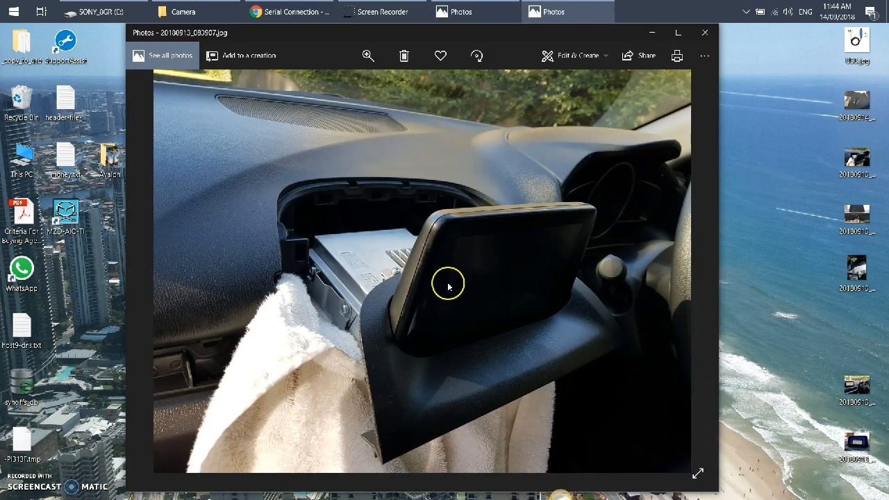
pyautogui.moveTo(556, 332)
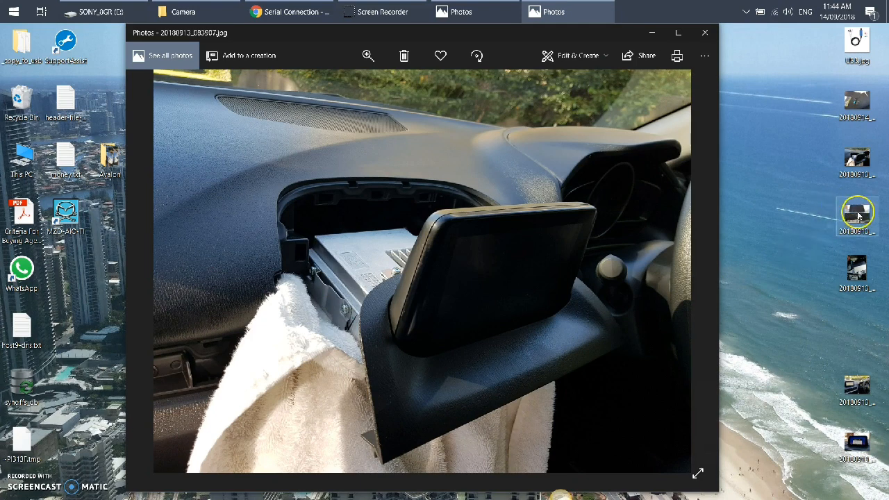
pyautogui.doubleClick(855, 215)
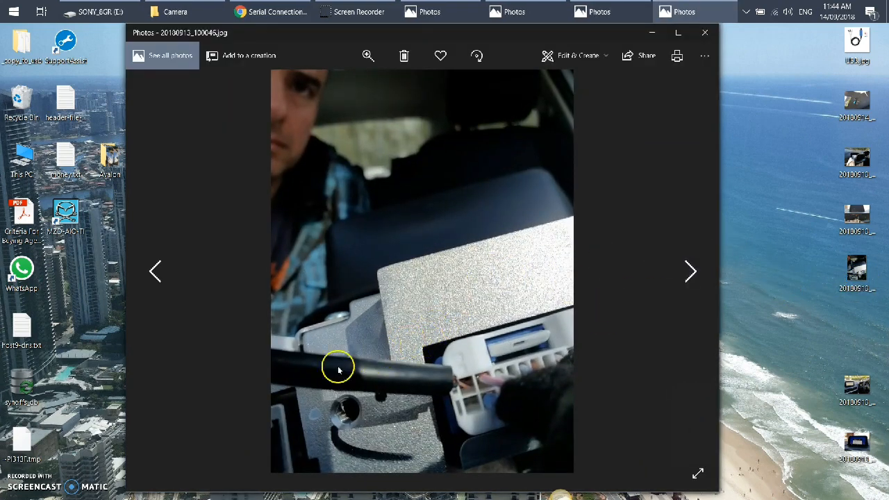
pyautogui.moveTo(477, 381)
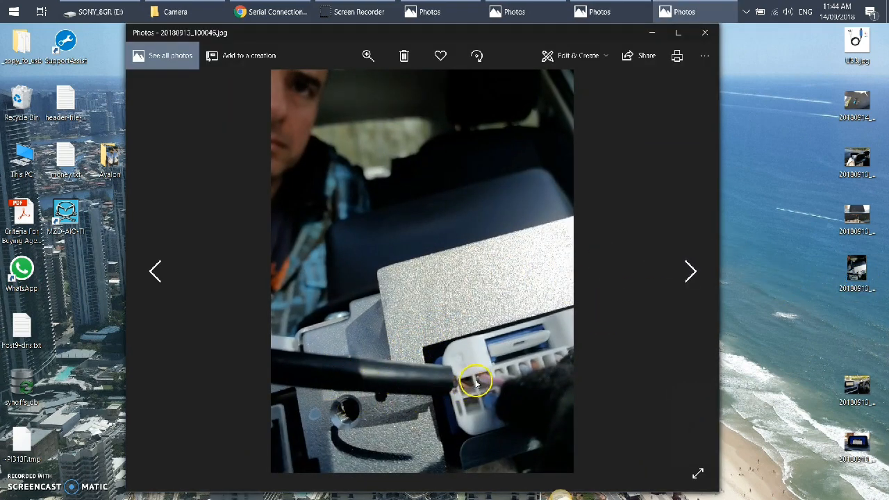
pyautogui.moveTo(467, 386)
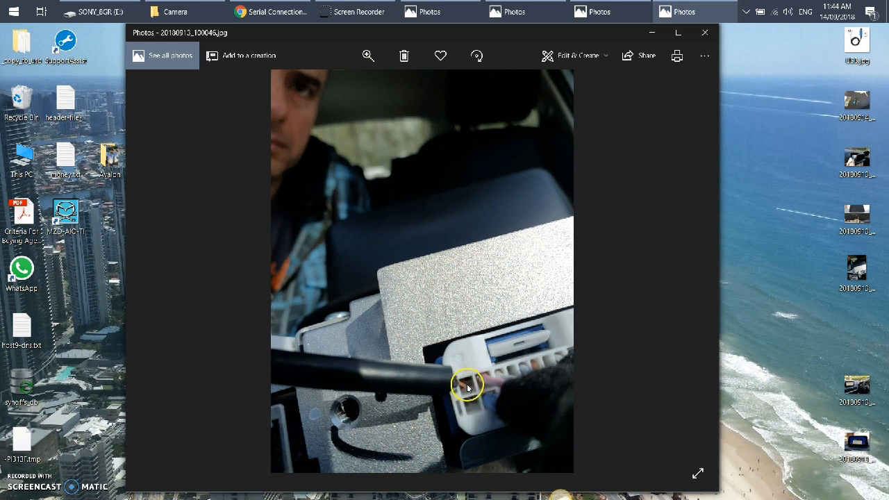
pyautogui.moveTo(472, 406)
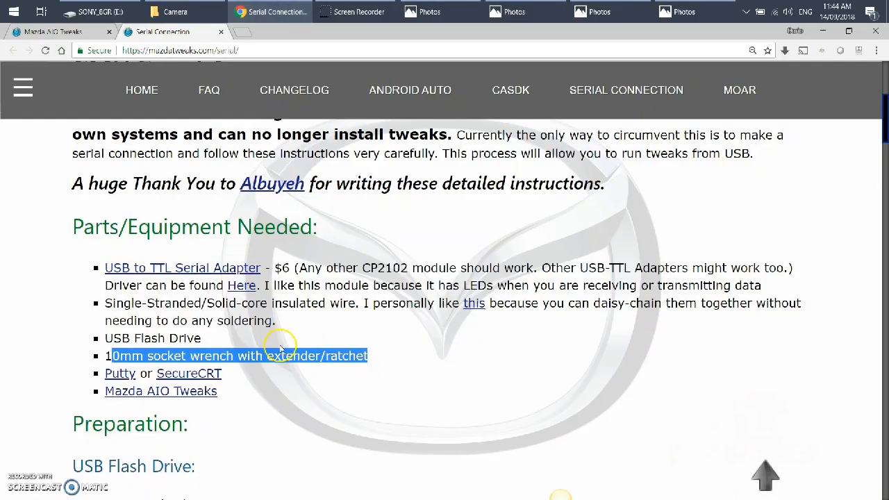
# Reach Preparation > USB Flash Drive and highlight the MZD AIO method steps.
pyautogui.scroll(-3)
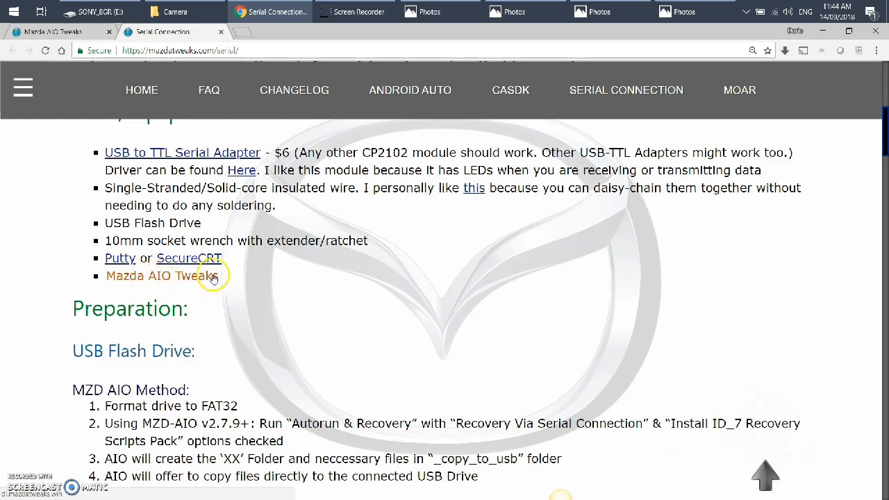
pyautogui.scroll(-3)
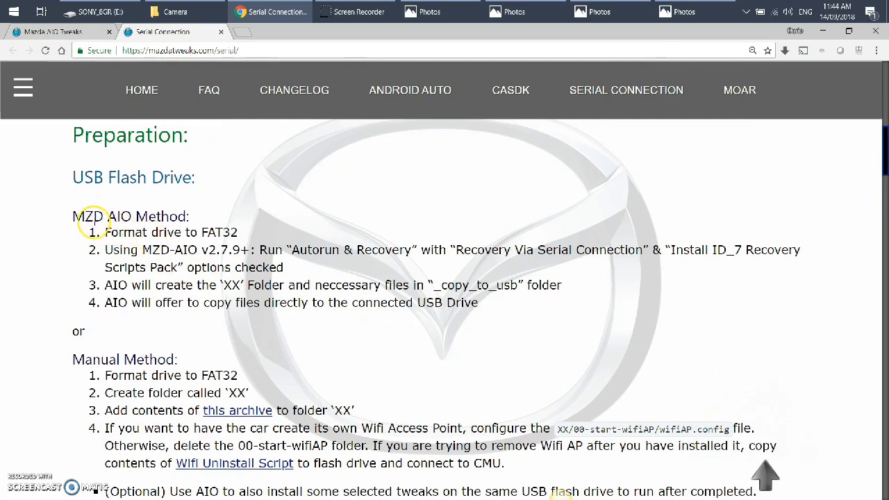
pyautogui.moveTo(73, 217); pyautogui.dragTo(530, 314)
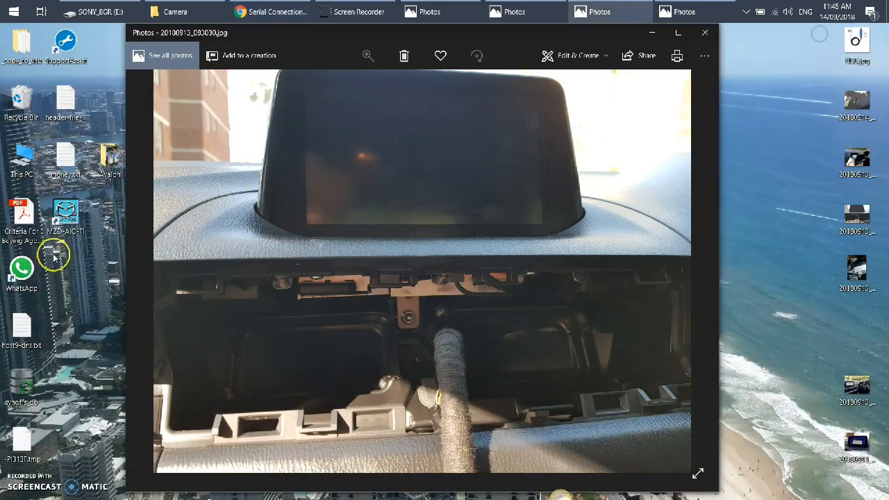
pyautogui.moveTo(67, 215)
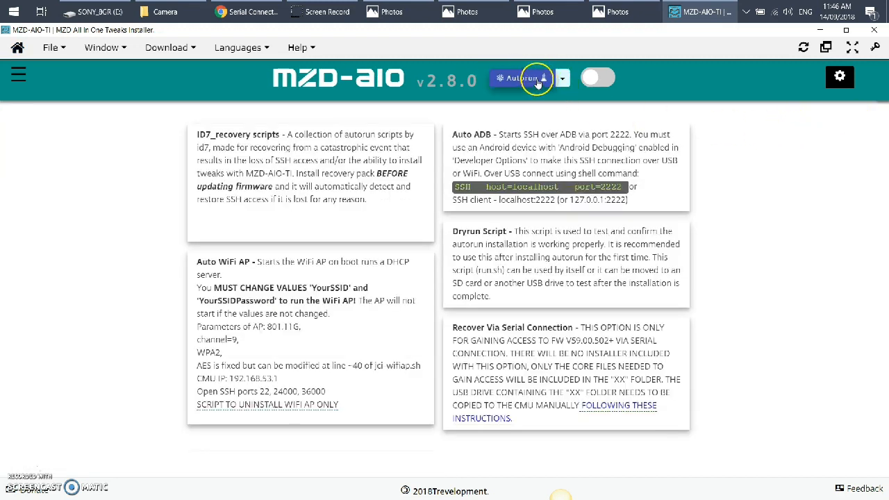
# Compile Autorun & Recovery with Recover Via Serial Connection and copy it to USB drive E:.
pyautogui.click(561, 78)
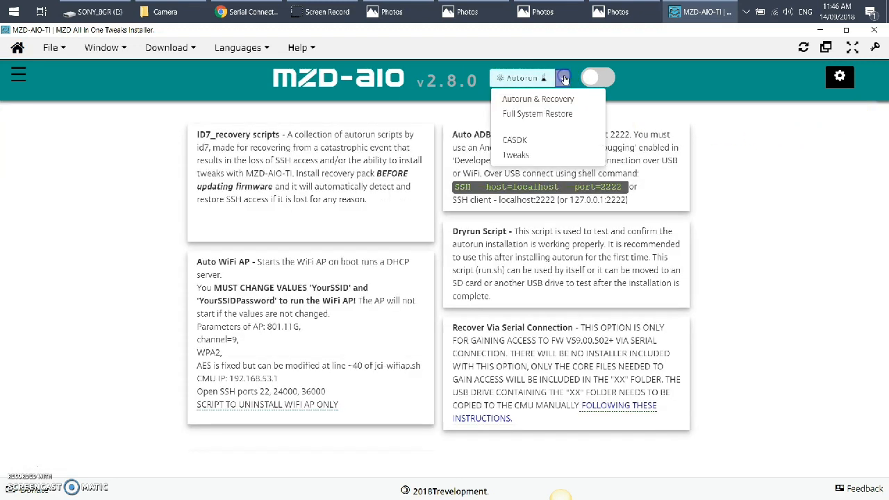
pyautogui.click(536, 97)
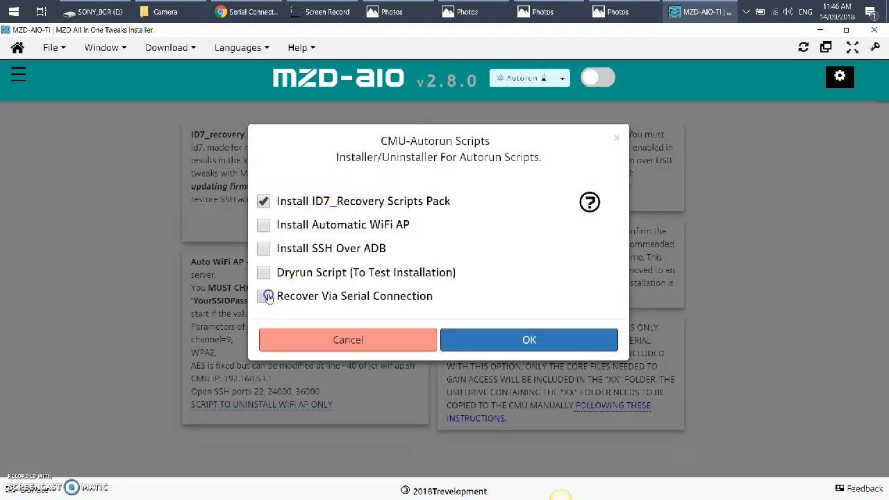
pyautogui.click(264, 296)
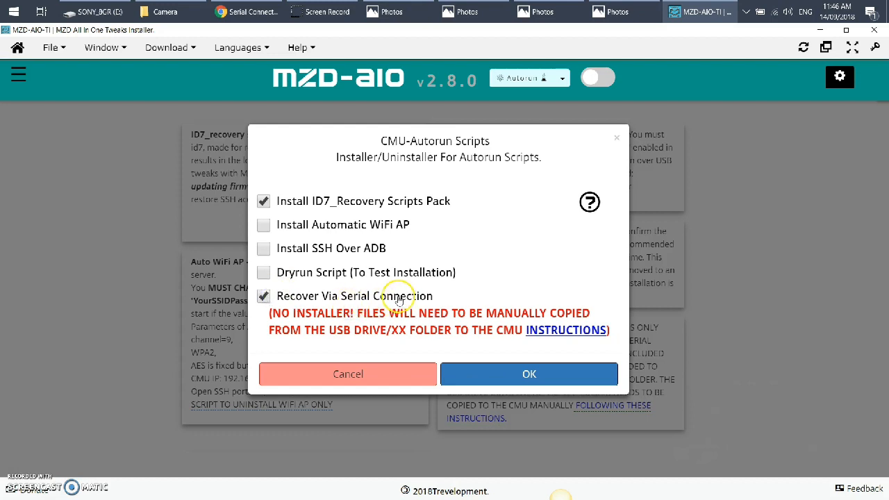
pyautogui.click(527, 374)
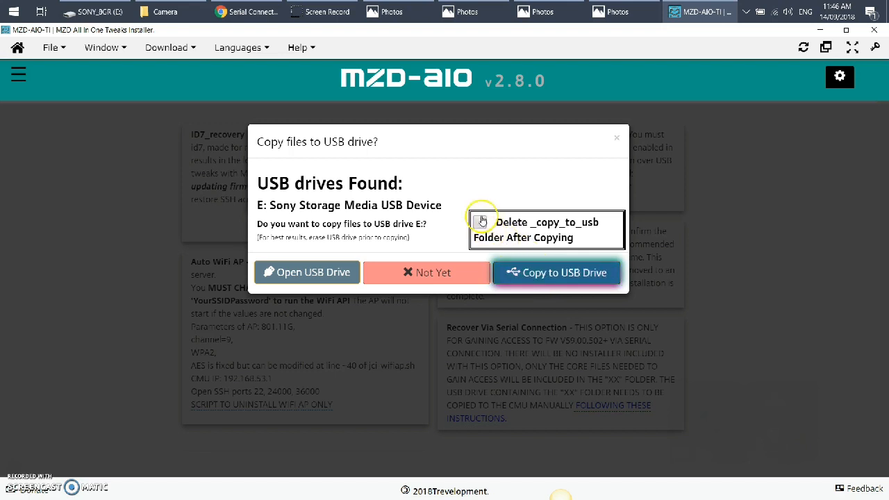
pyautogui.click(555, 272)
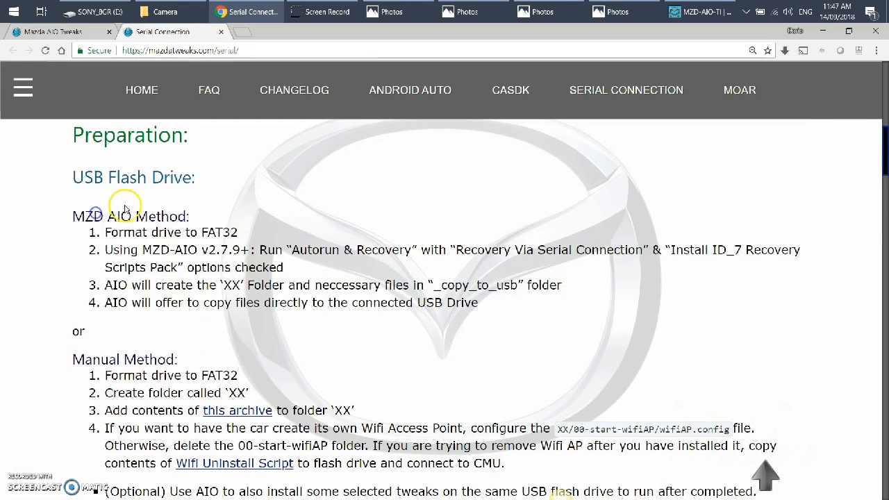
# Highlight the MZD AIO Method steps and move down toward the head unit removal steps.
pyautogui.moveTo(125, 211); pyautogui.dragTo(233, 285)
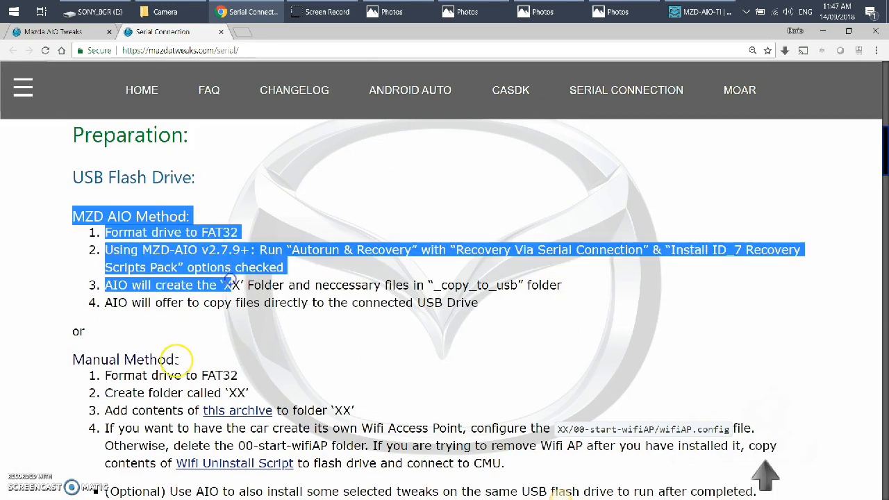
pyautogui.scroll(-3)
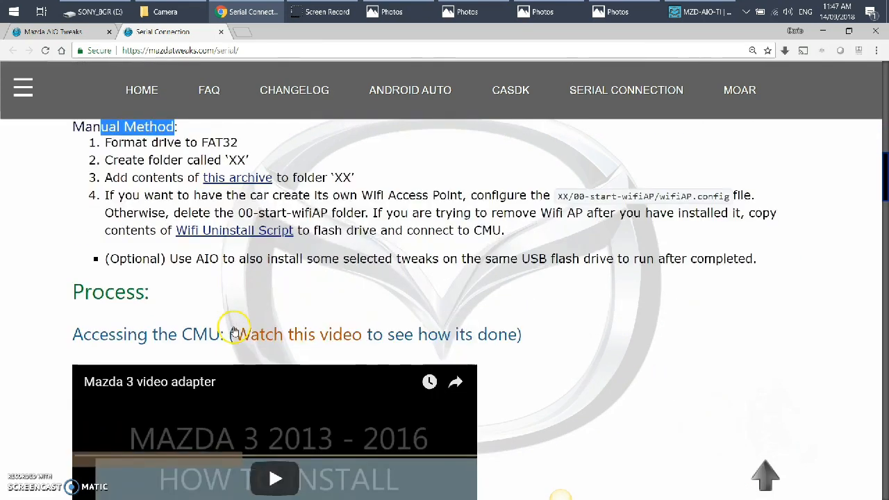
pyautogui.scroll(-3)
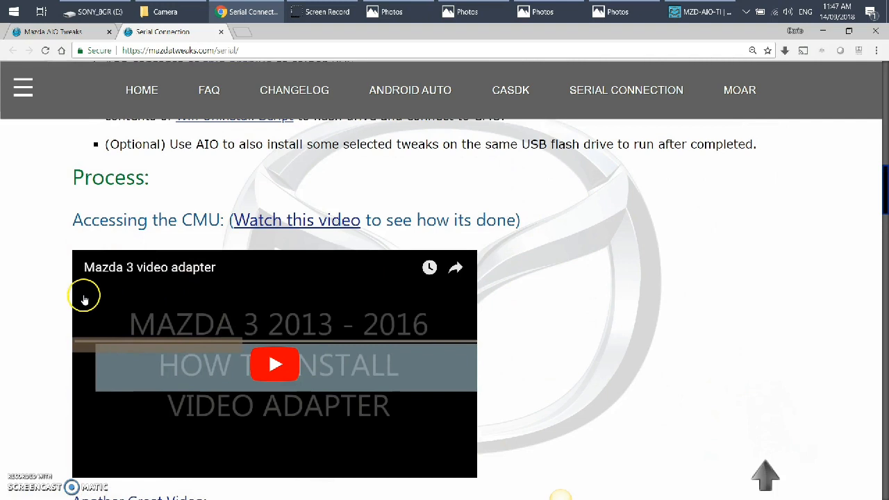
pyautogui.scroll(-3)
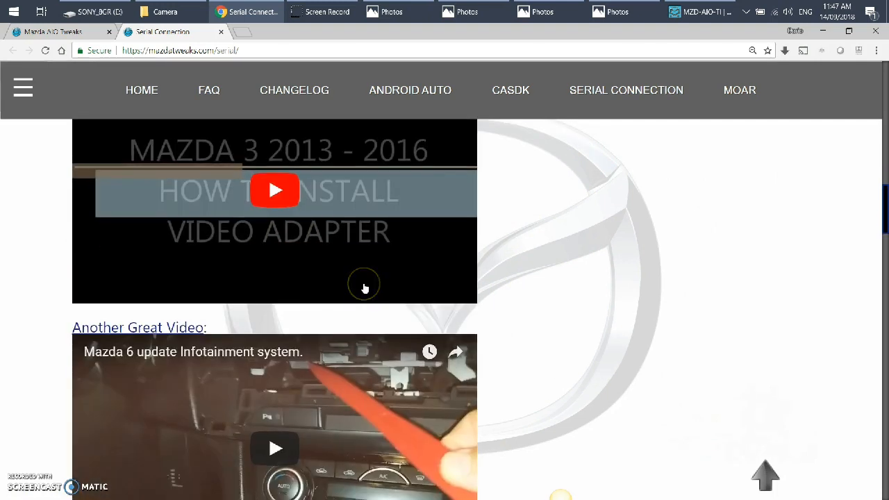
pyautogui.scroll(-3)
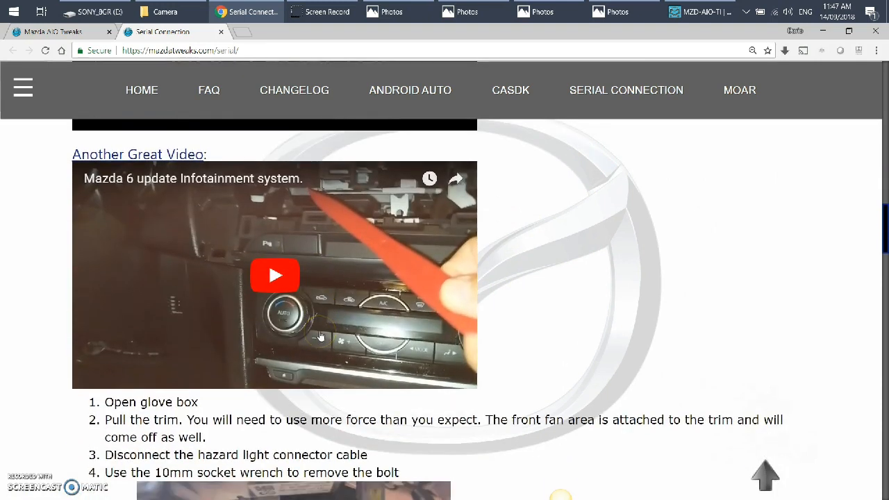
pyautogui.scroll(-3)
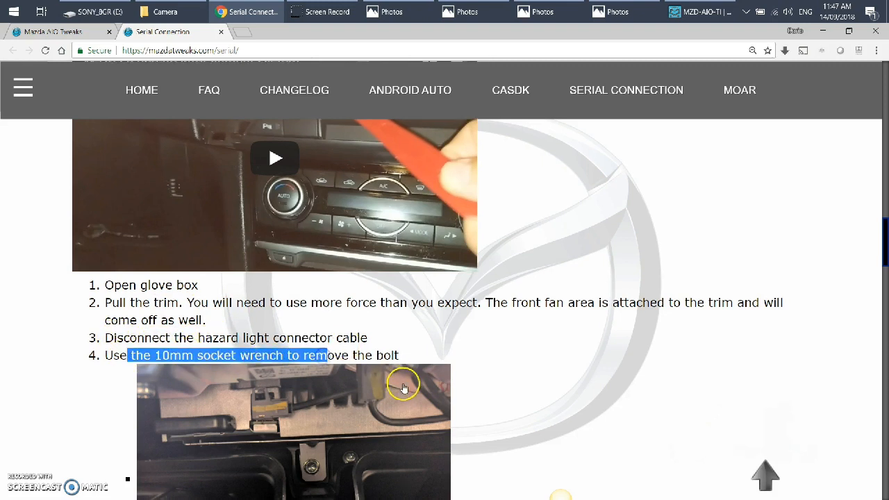
# Reach the removal steps and view the head unit bolt photo enlarged, then closed.
pyautogui.scroll(-3)
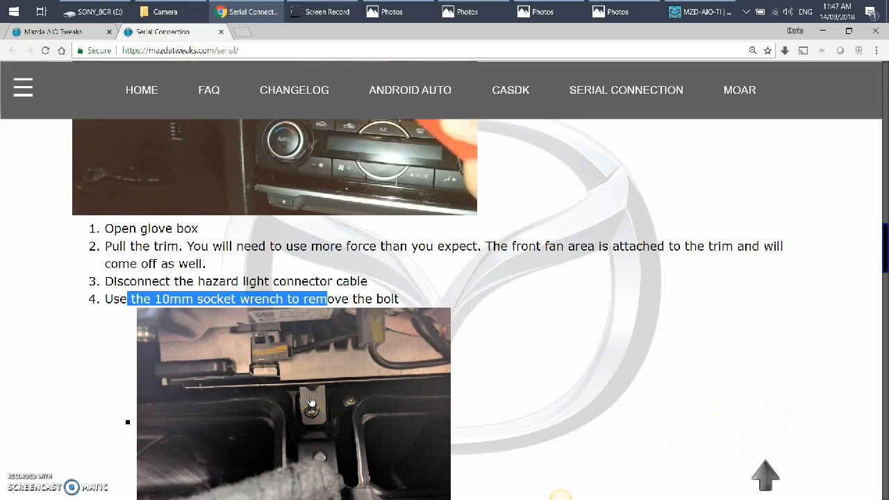
pyautogui.scroll(-3)
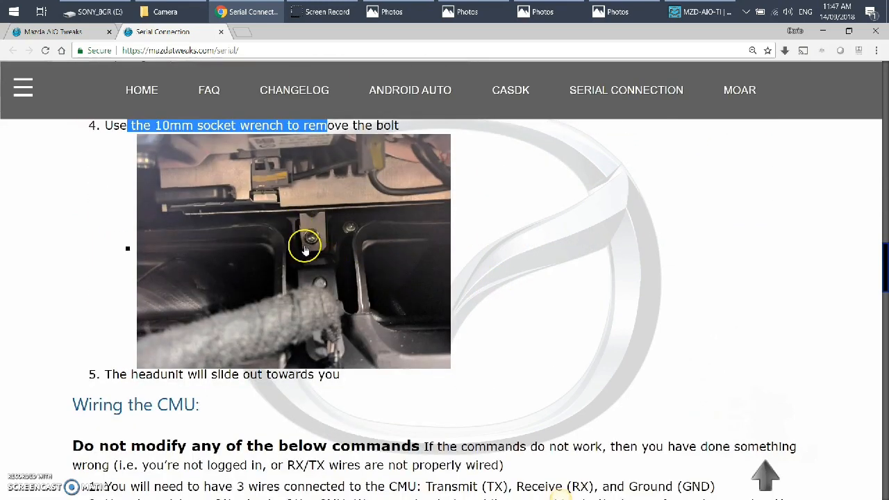
pyautogui.click(294, 250)
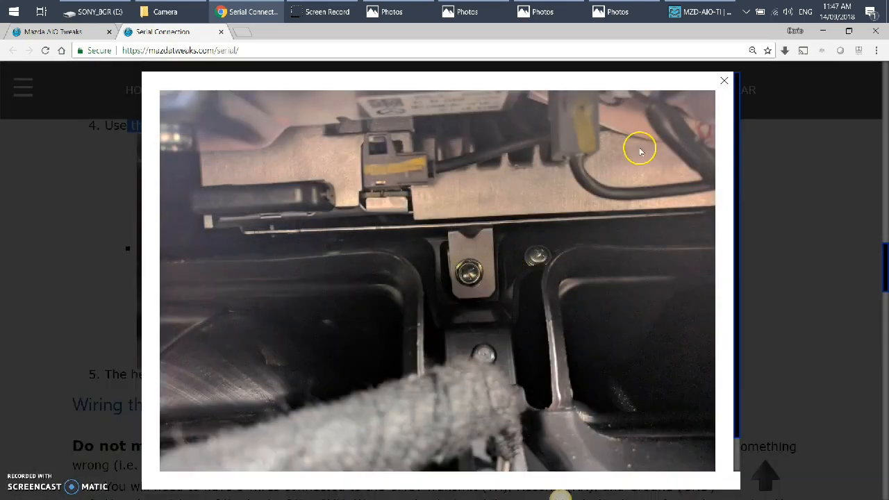
pyautogui.click(724, 79)
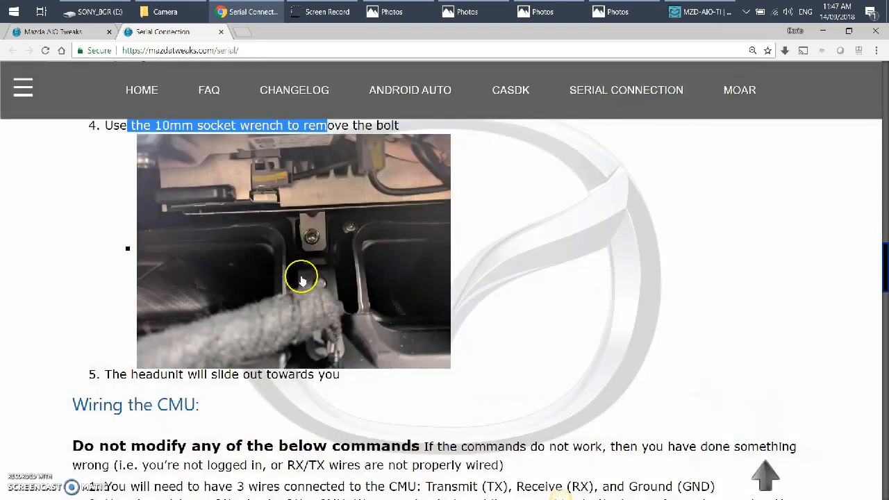
pyautogui.moveTo(253, 319)
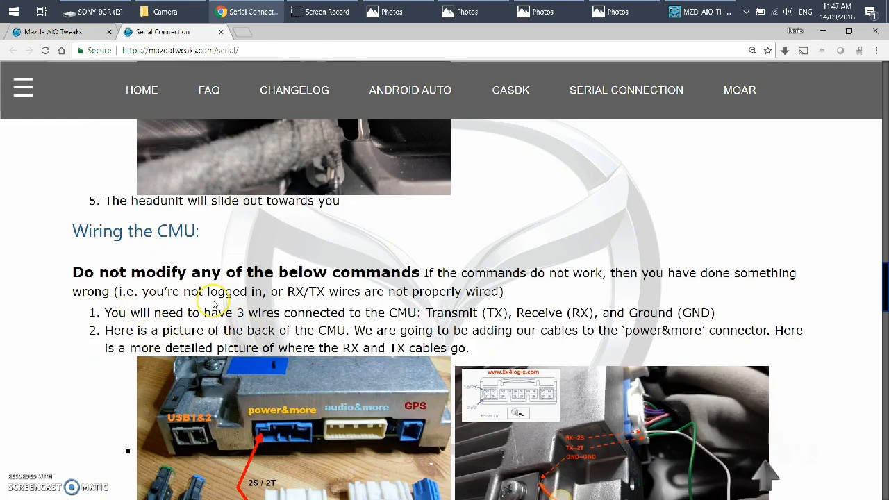
# Compare the head unit and dashboard photos with Wiring the CMU, then enlarge the RX, TX and GND wiring photo.
pyautogui.scroll(-3)
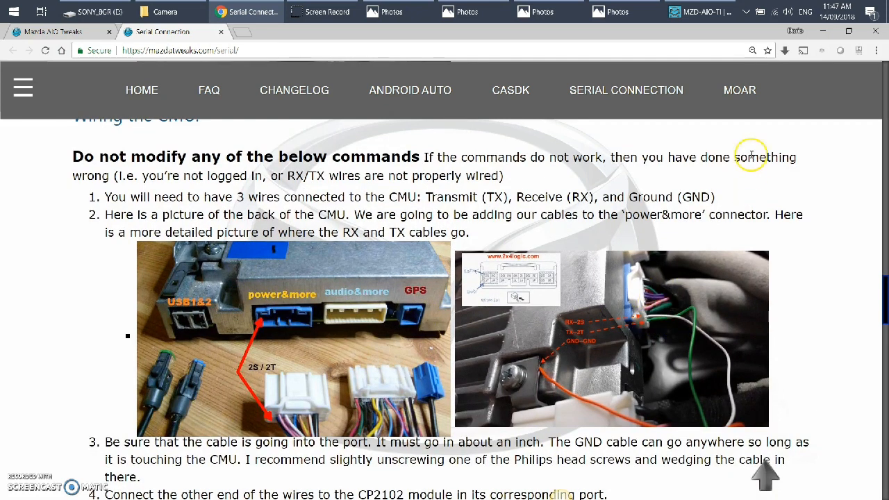
pyautogui.click(472, 11)
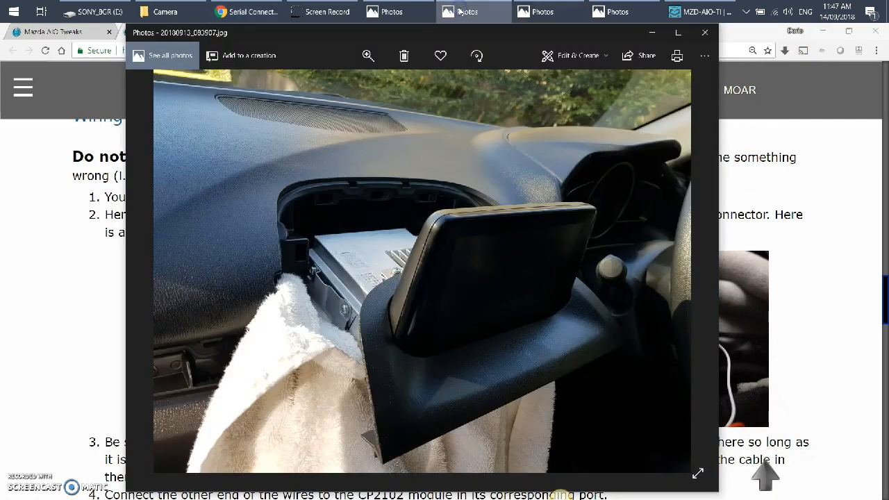
pyautogui.click(614, 11)
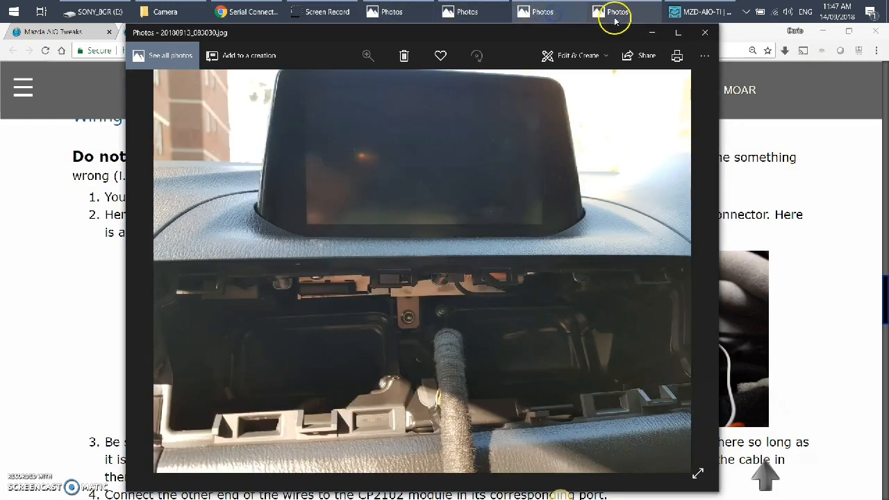
pyautogui.click(617, 11)
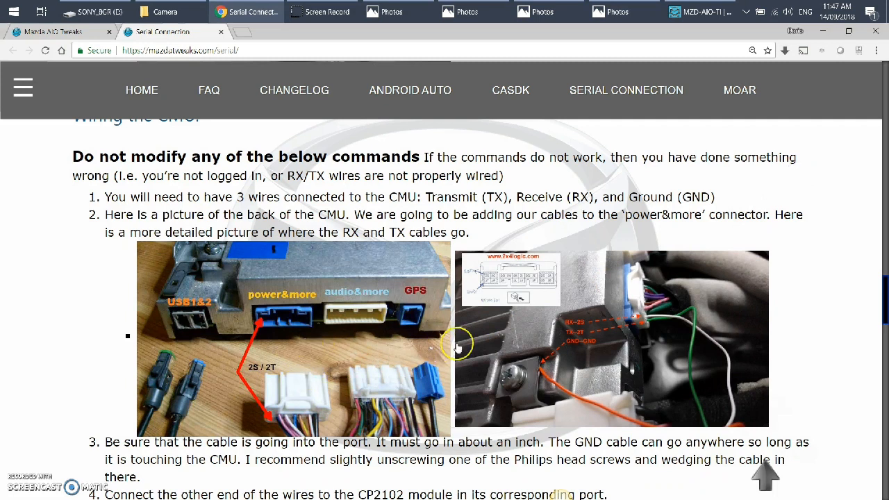
pyautogui.moveTo(639, 320)
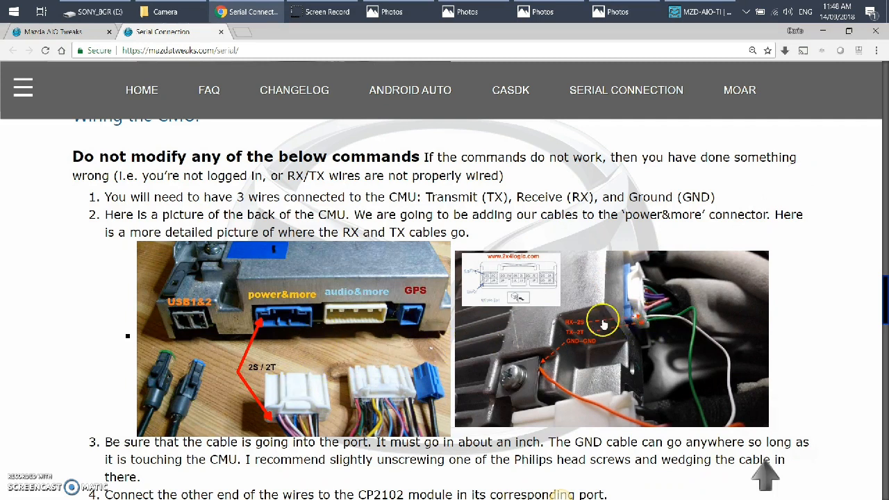
pyautogui.click(603, 322)
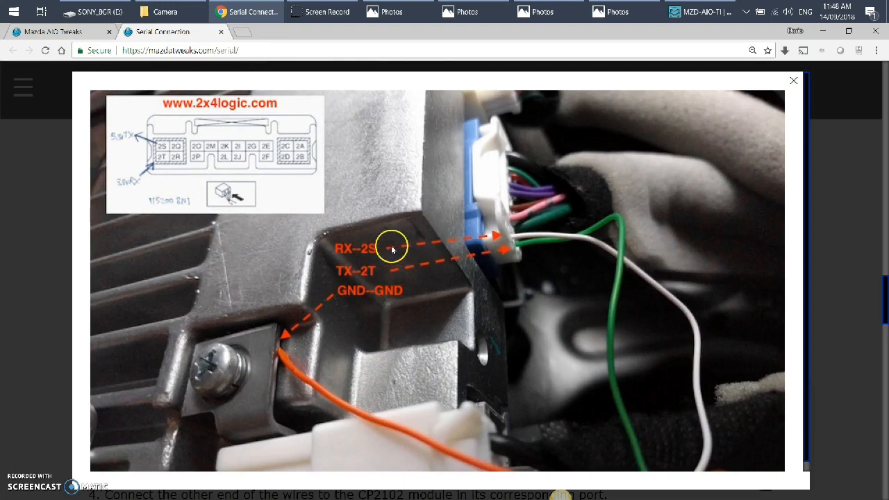
pyautogui.moveTo(459, 260)
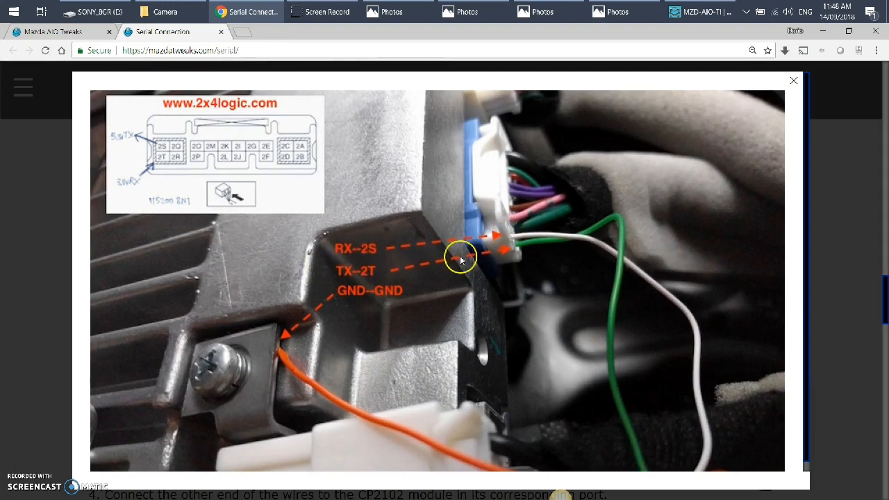
pyautogui.moveTo(795, 81)
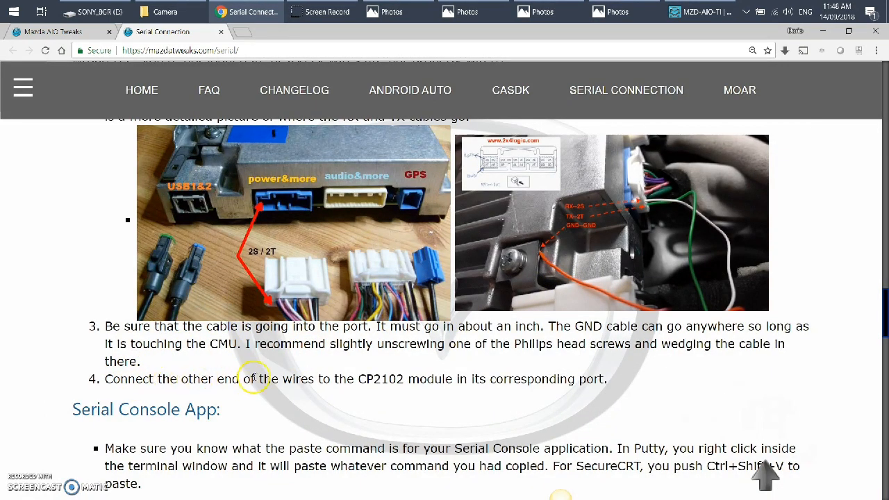
pyautogui.moveTo(353, 378)
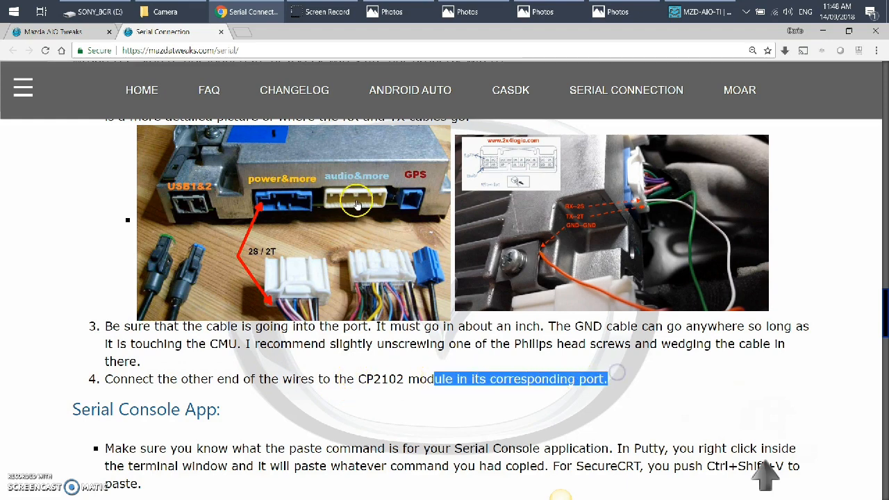
# Reach the Serial Console App steps and highlight the 115200 baud value.
pyautogui.scroll(-3)
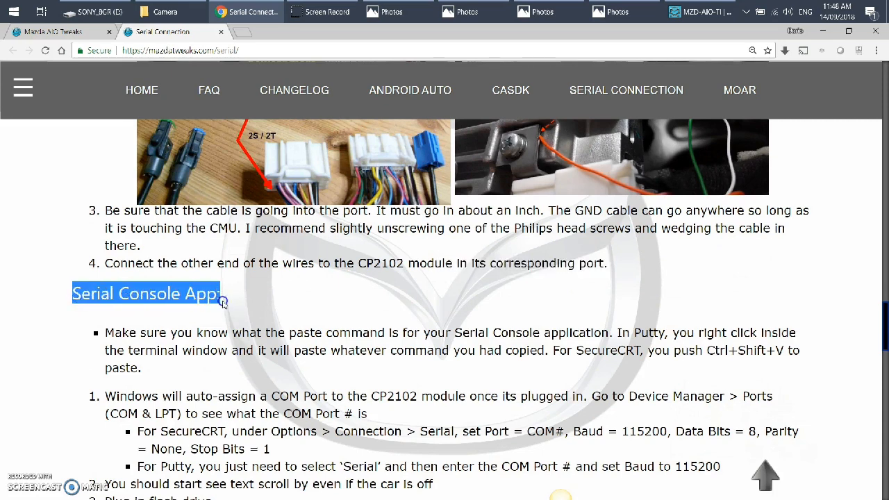
pyautogui.scroll(-3)
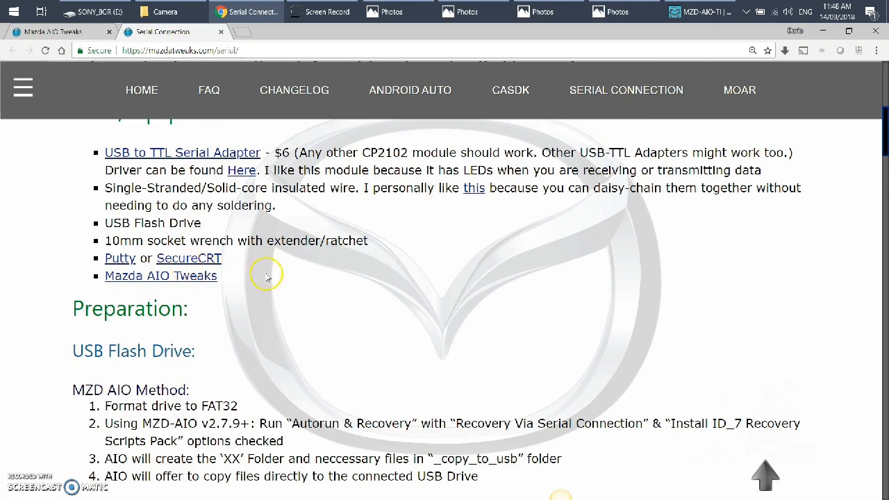
pyautogui.scroll(-3)
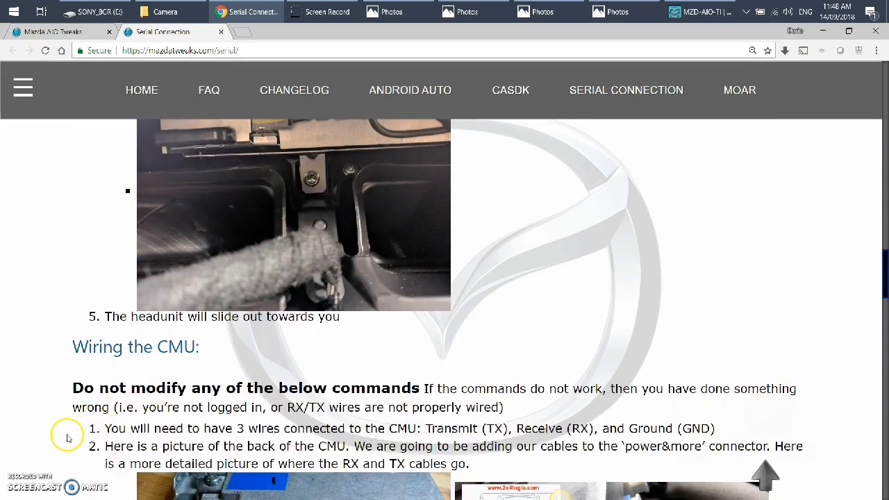
pyautogui.click(703, 11)
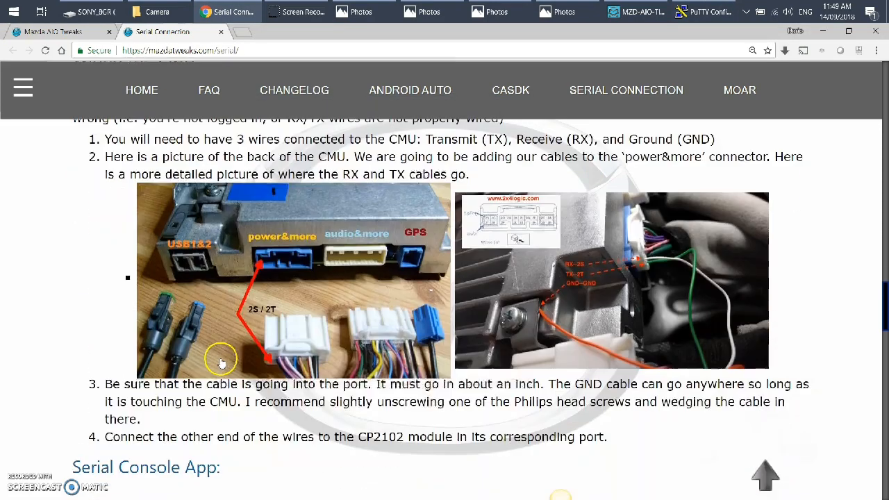
pyautogui.scroll(-3)
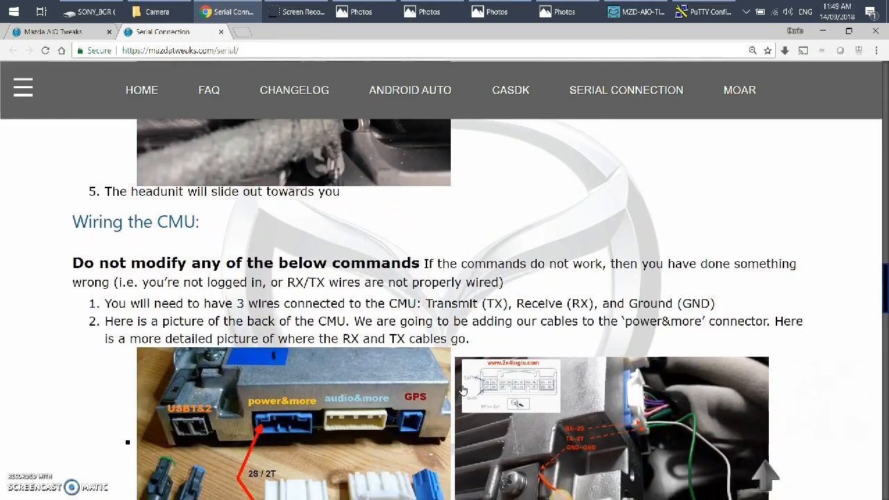
pyautogui.scroll(-3)
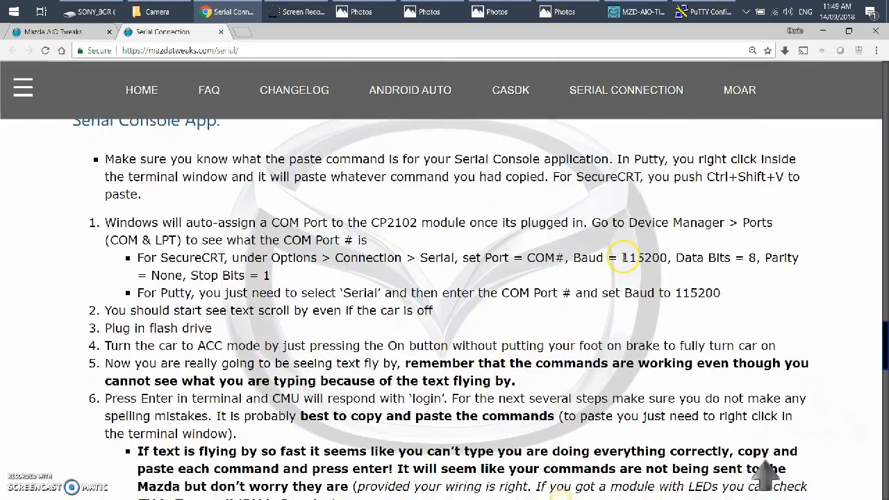
pyautogui.doubleClick(644, 257)
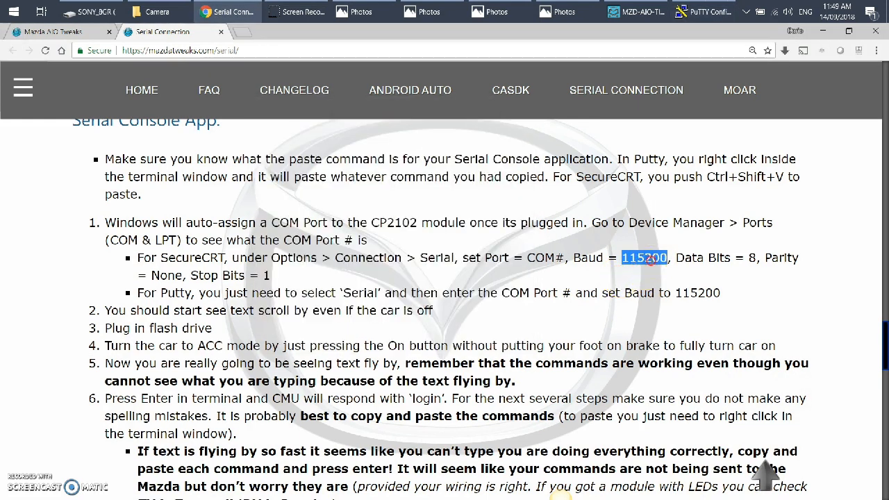
pyautogui.click(702, 11)
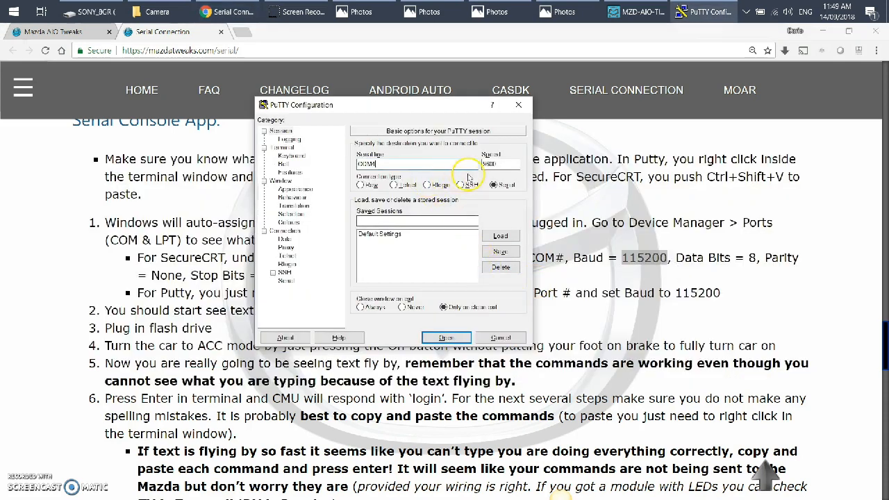
pyautogui.write('115200')
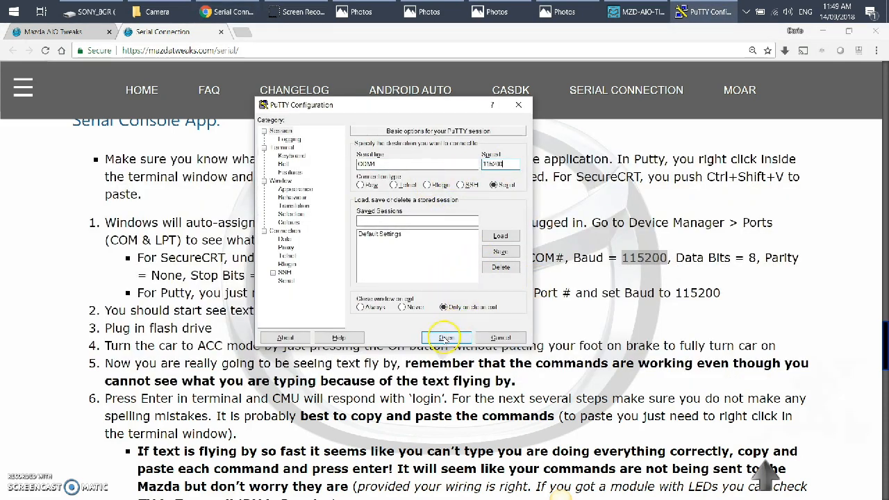
pyautogui.click(444, 337)
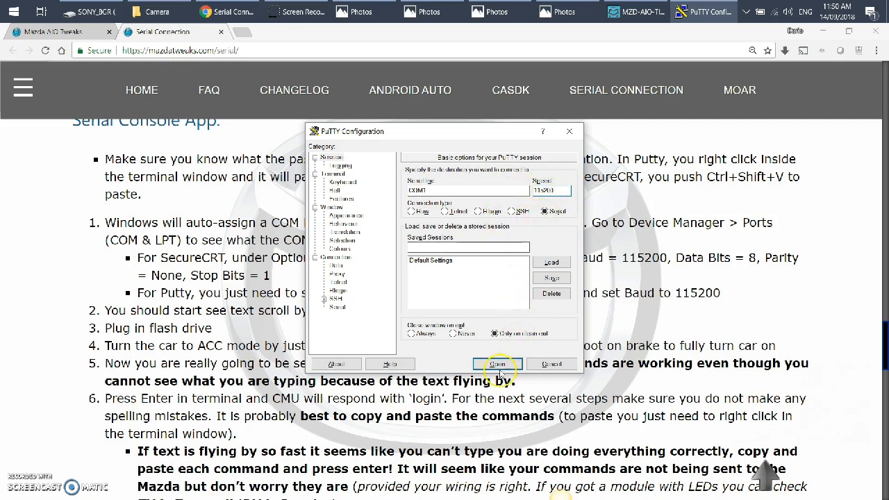
pyautogui.click(497, 364)
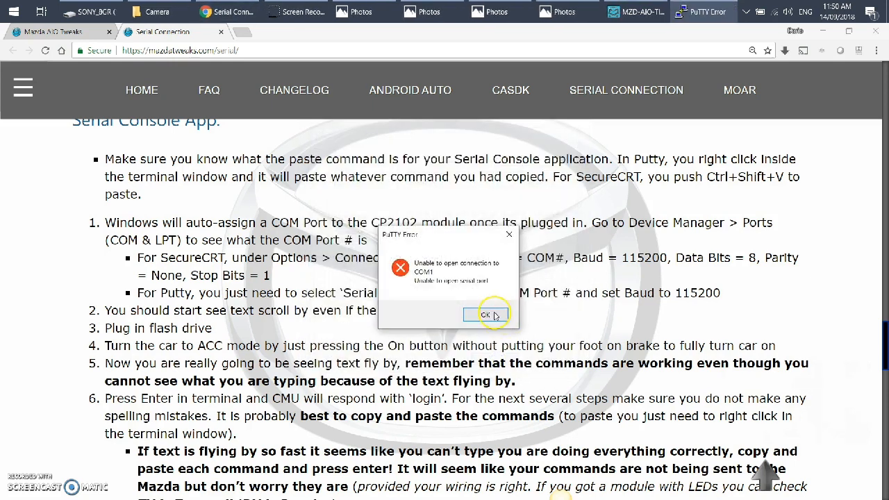
pyautogui.click(486, 313)
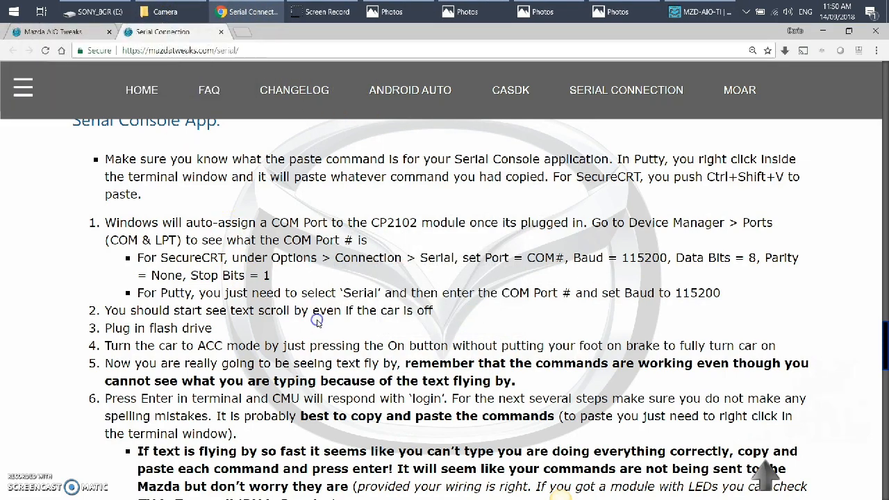
# Highlight 'Plug in flash drive', then reach steps 7–11 with the login and cp commands.
pyautogui.scroll(-3)
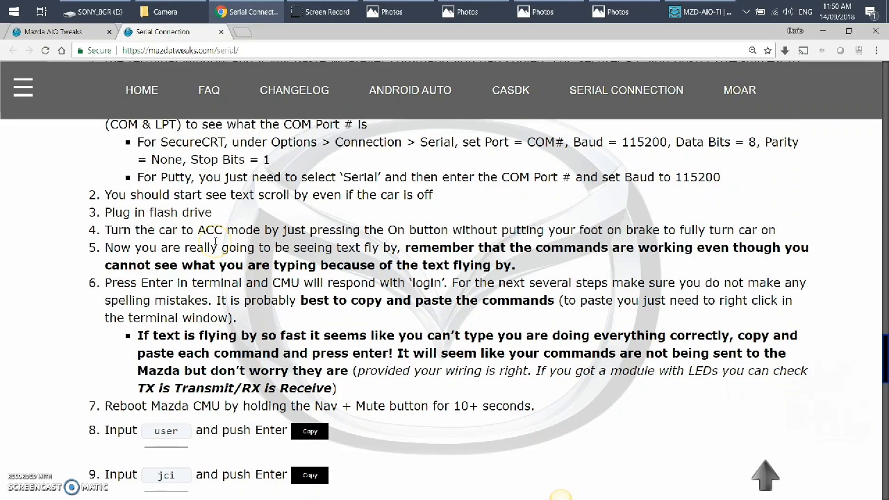
pyautogui.moveTo(495, 276)
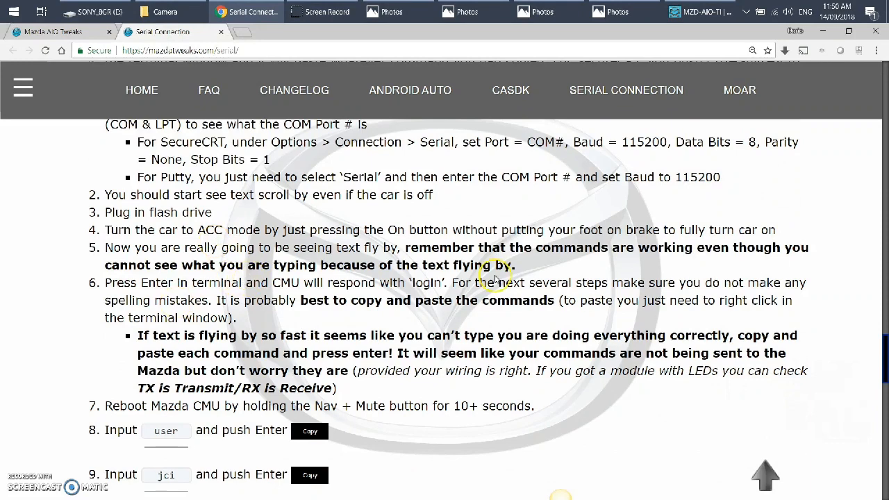
pyautogui.scroll(-3)
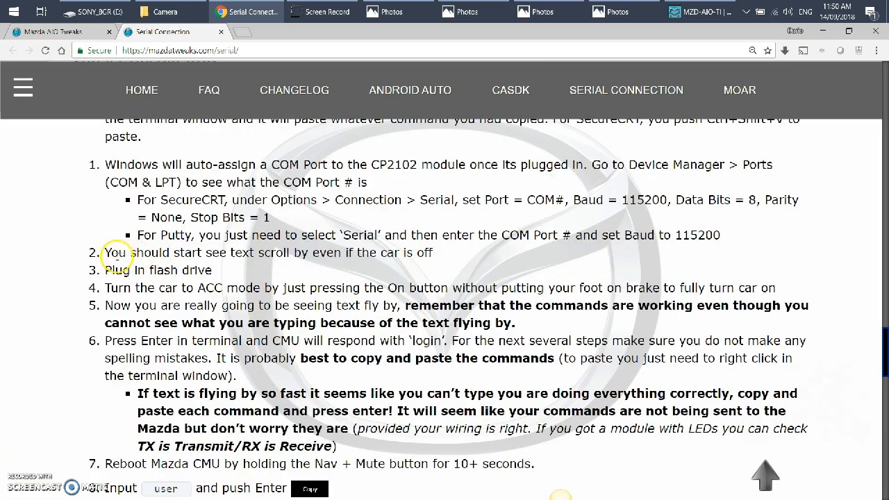
pyautogui.moveTo(108, 253); pyautogui.dragTo(330, 253)
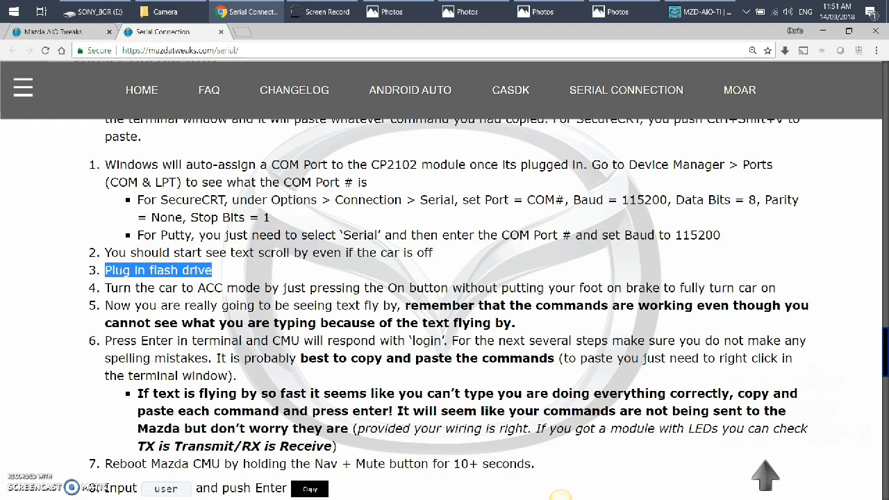
pyautogui.moveTo(175, 295)
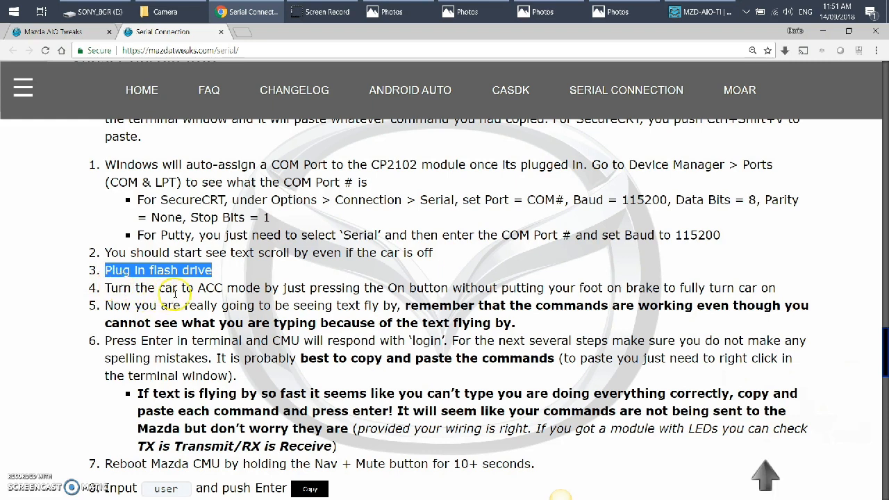
pyautogui.moveTo(285, 293)
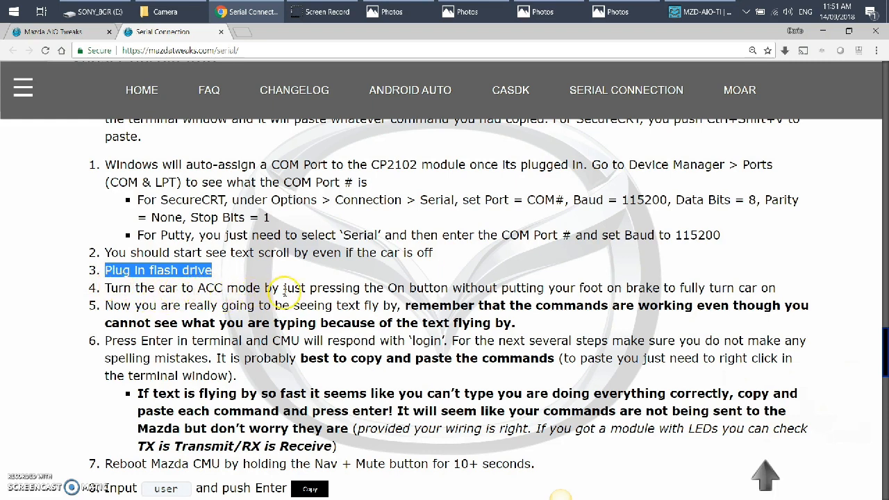
pyautogui.moveTo(610, 284)
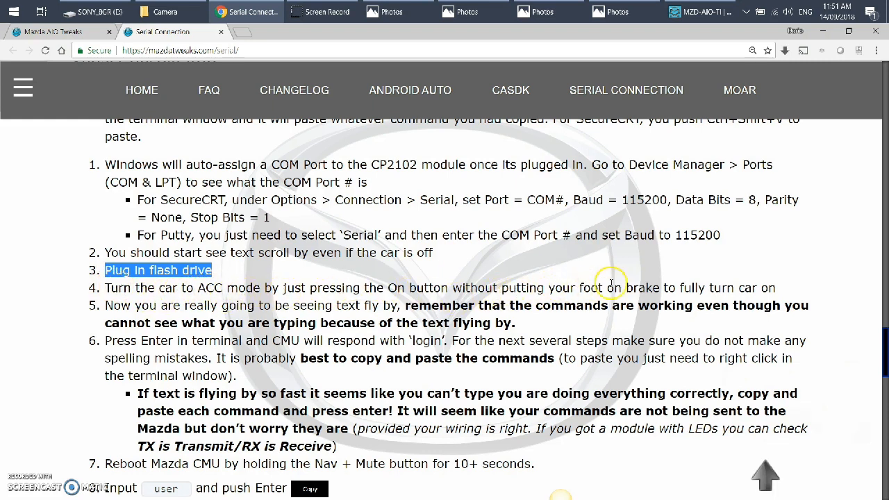
pyautogui.moveTo(711, 288)
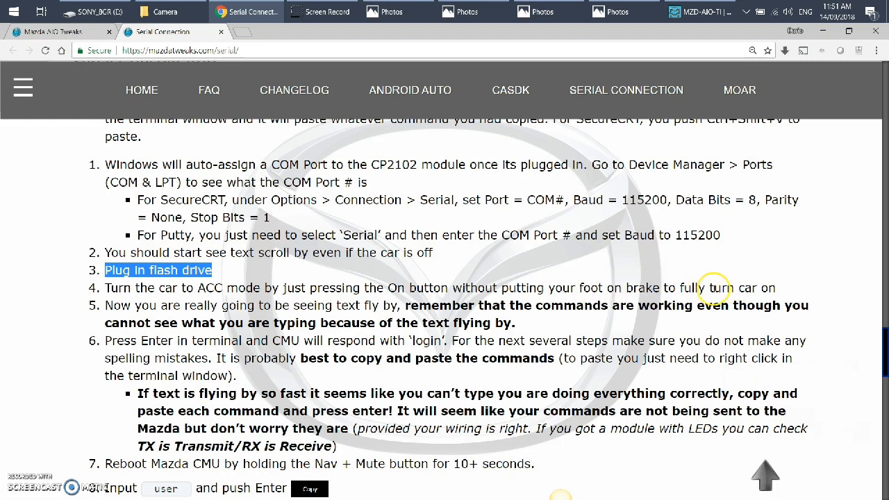
pyautogui.moveTo(179, 299)
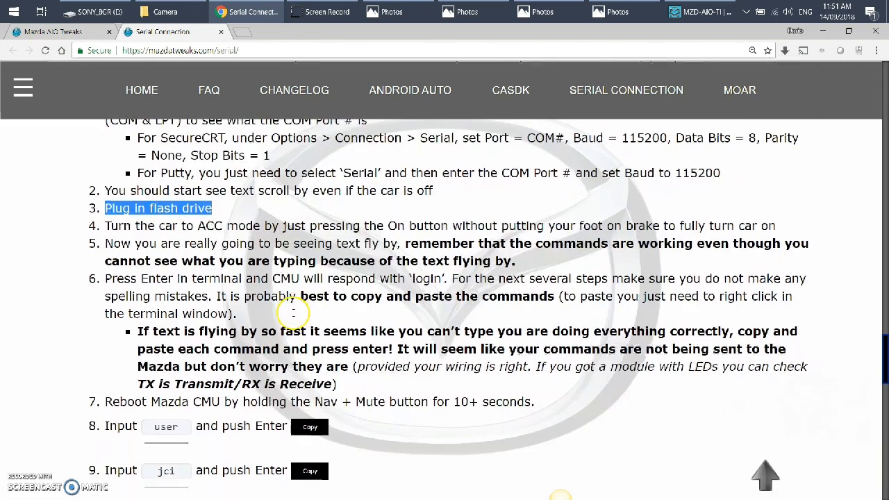
pyautogui.scroll(-3)
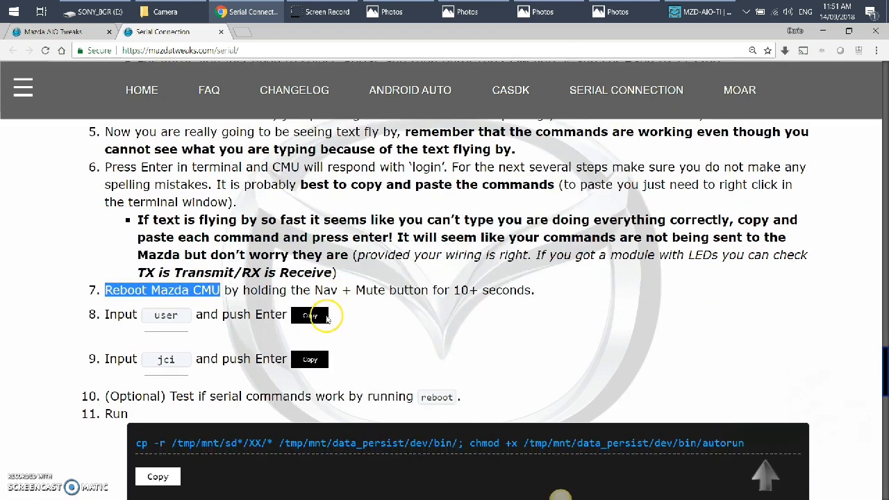
pyautogui.moveTo(167, 314)
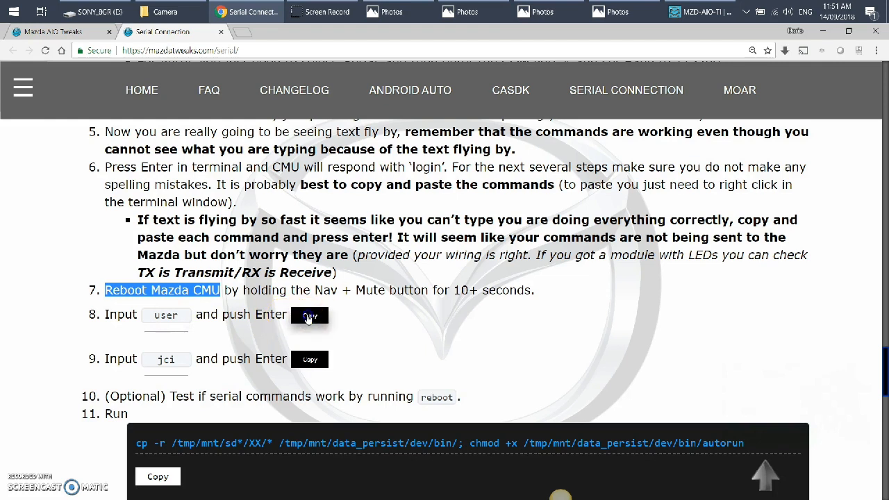
# Copy the 'user' login input from step 8 to the clipboard.
pyautogui.click(308, 313)
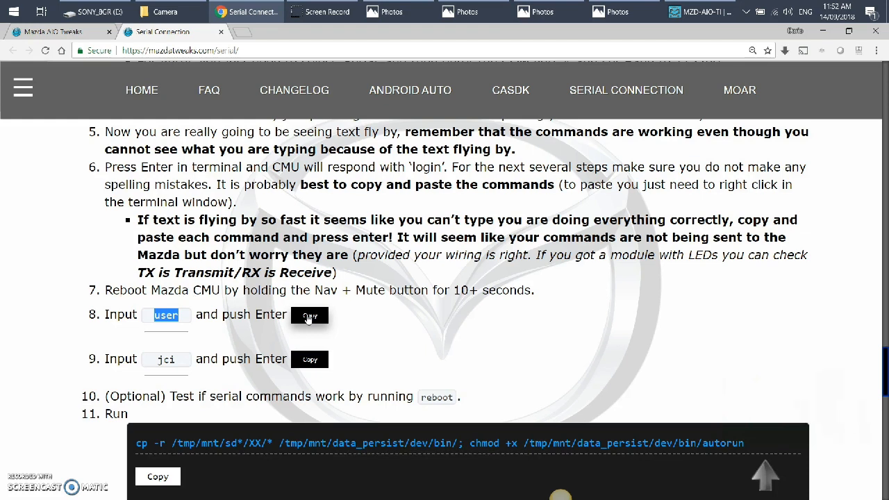
pyautogui.click(308, 314)
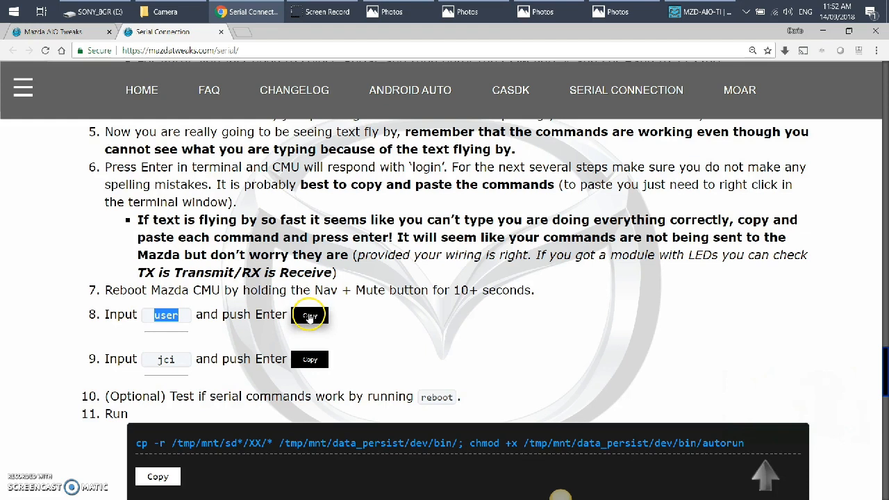
pyautogui.rightClick(372, 278)
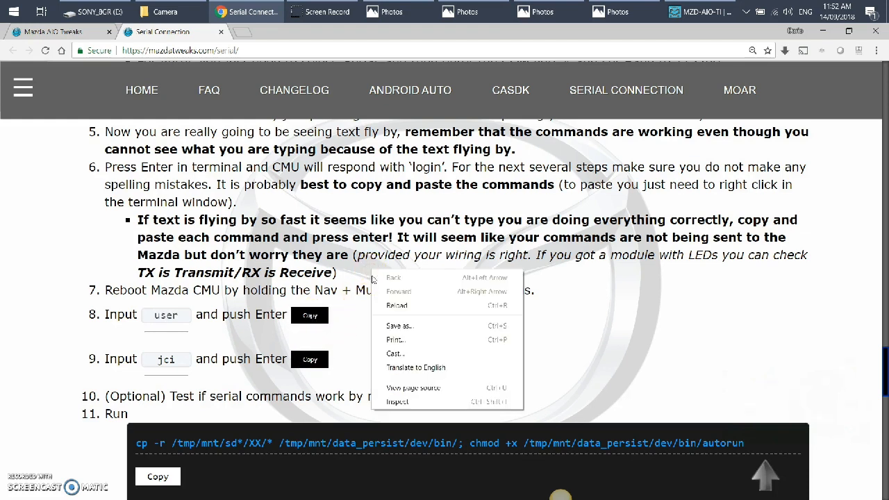
pyautogui.moveTo(340, 261)
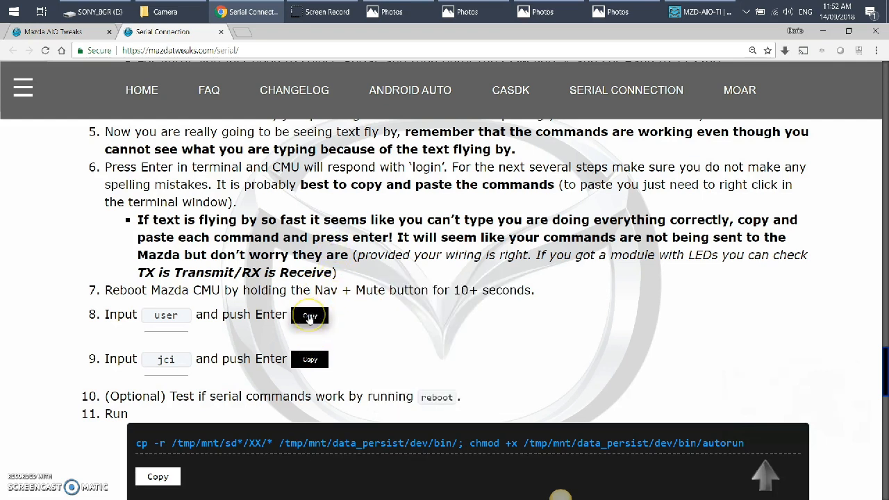
pyautogui.click(308, 313)
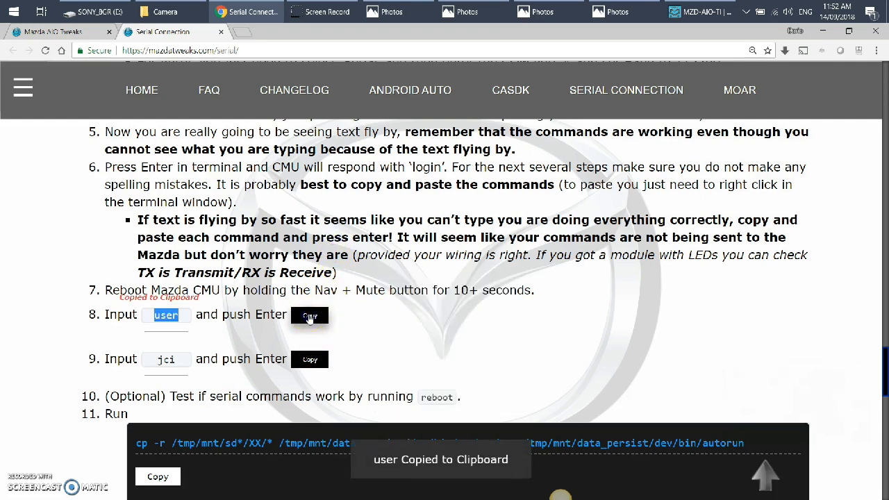
pyautogui.click(309, 314)
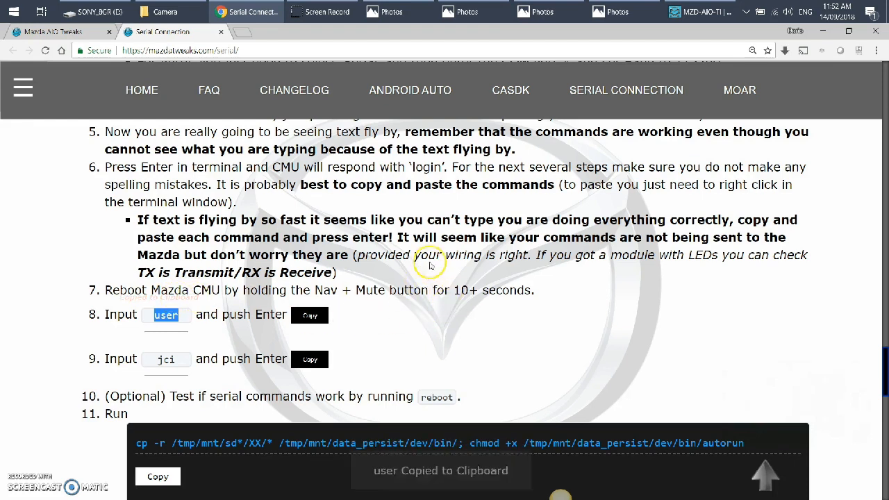
pyautogui.click(310, 314)
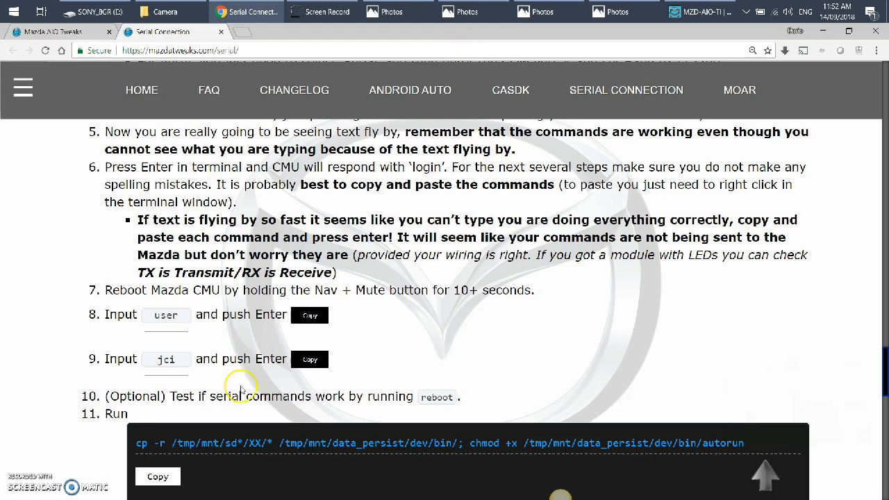
# Copy the 'jci' login input from step 9 to the clipboard.
pyautogui.click(310, 358)
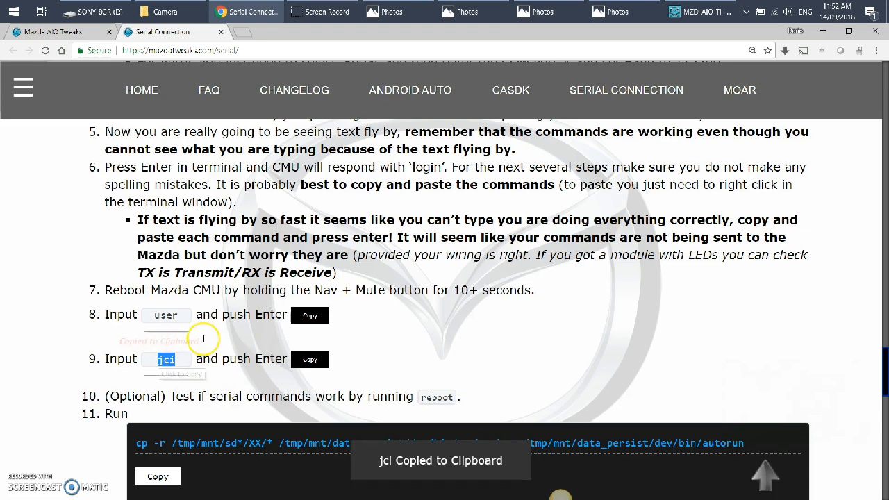
pyautogui.click(309, 358)
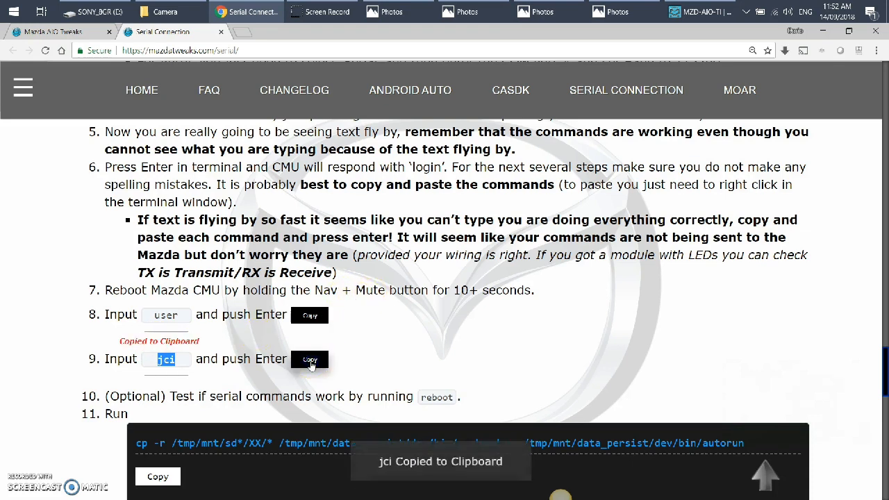
pyautogui.rightClick(446, 245)
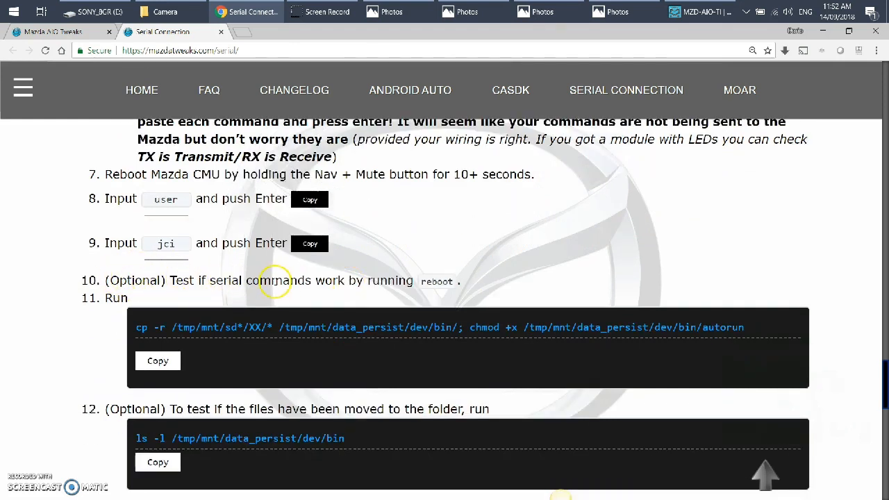
pyautogui.moveTo(416, 280)
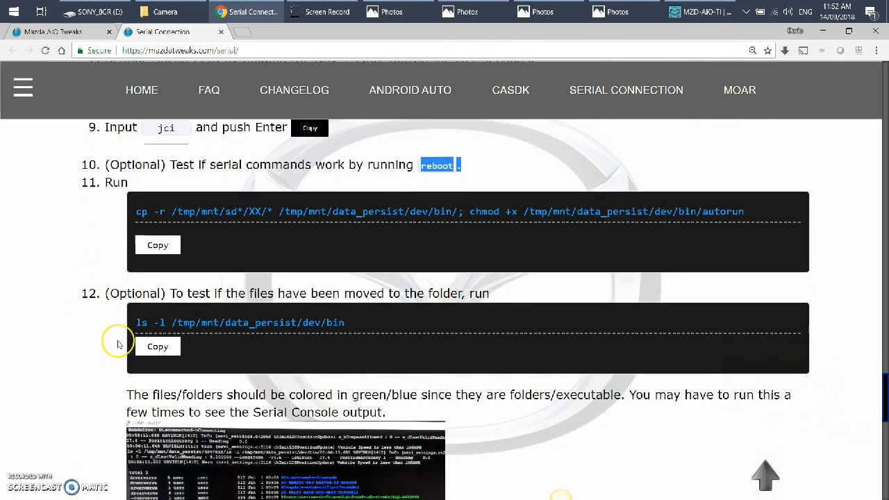
pyautogui.moveTo(187, 156)
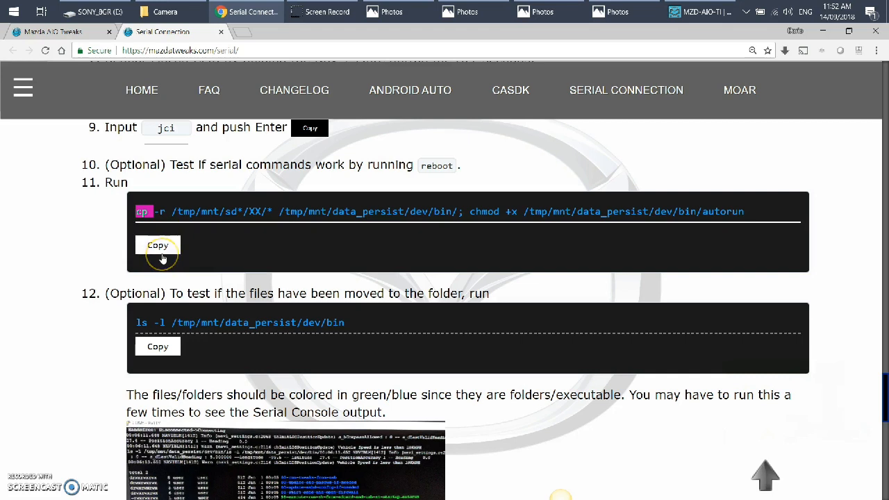
# Copy the step 11 autorun install command, paste it into Command Prompt and close the window.
pyautogui.click(158, 244)
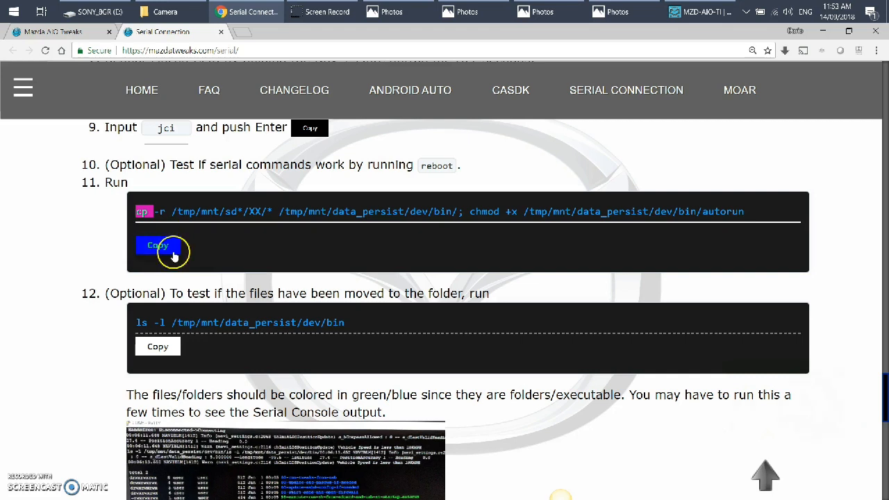
pyautogui.click(159, 244)
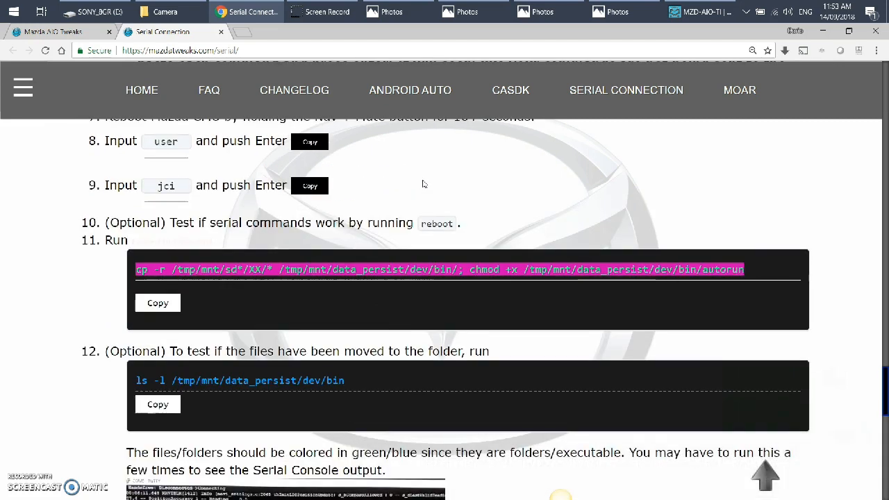
pyautogui.scroll(-3)
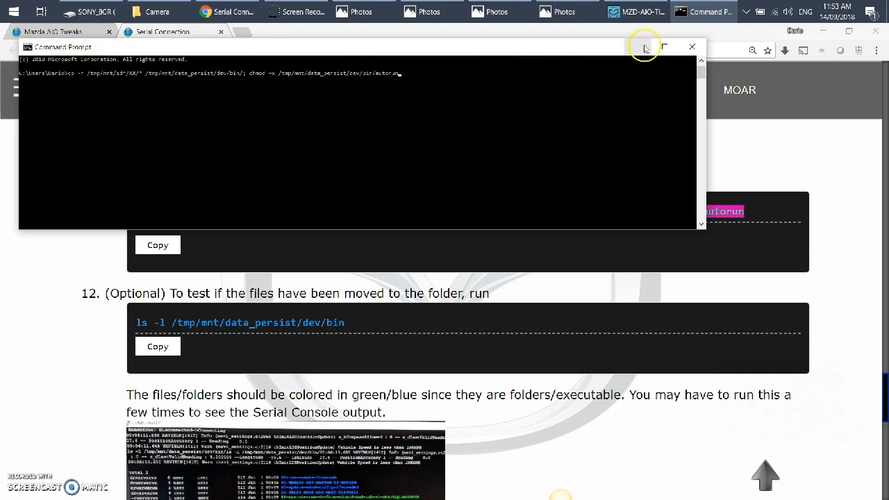
pyautogui.click(639, 47)
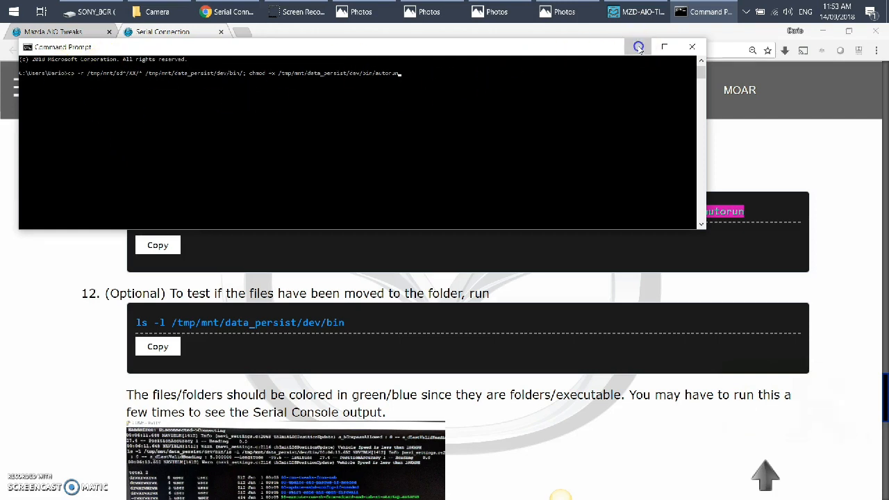
pyautogui.click(692, 47)
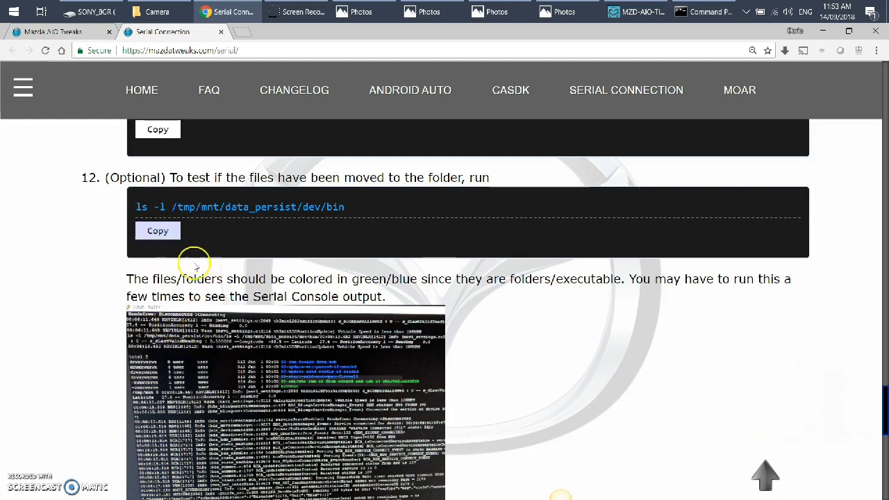
# Copy the step 12 ls test command and move down to steps 13–14 and Finishing Up.
pyautogui.click(156, 230)
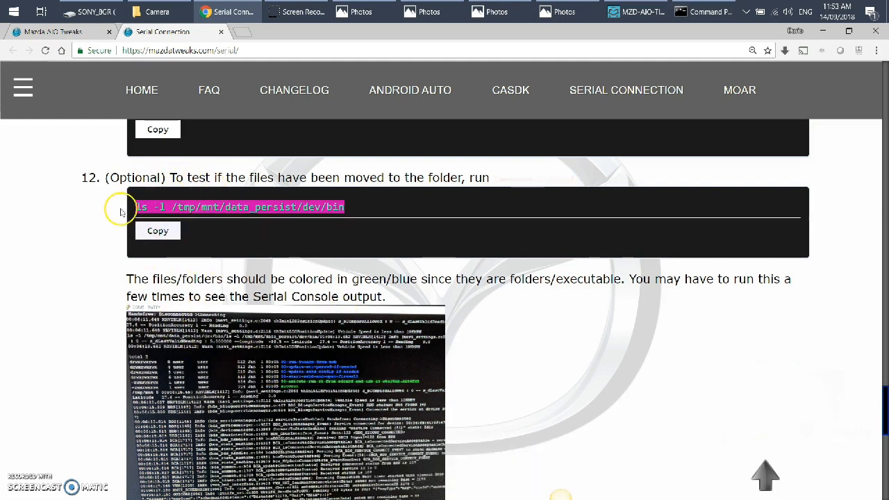
pyautogui.click(158, 231)
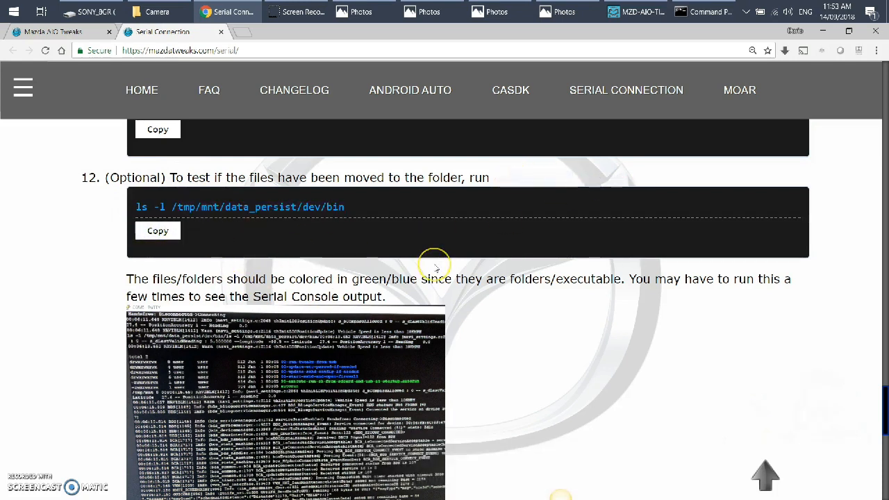
pyautogui.moveTo(243, 266)
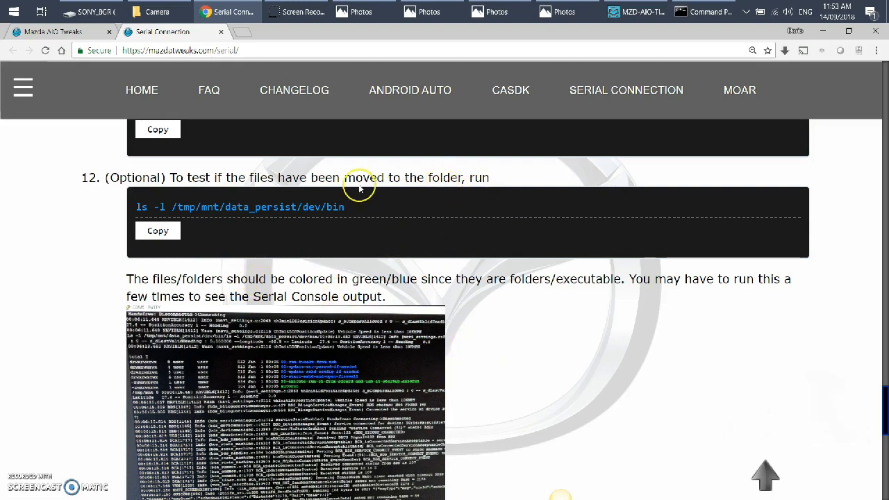
pyautogui.scroll(-3)
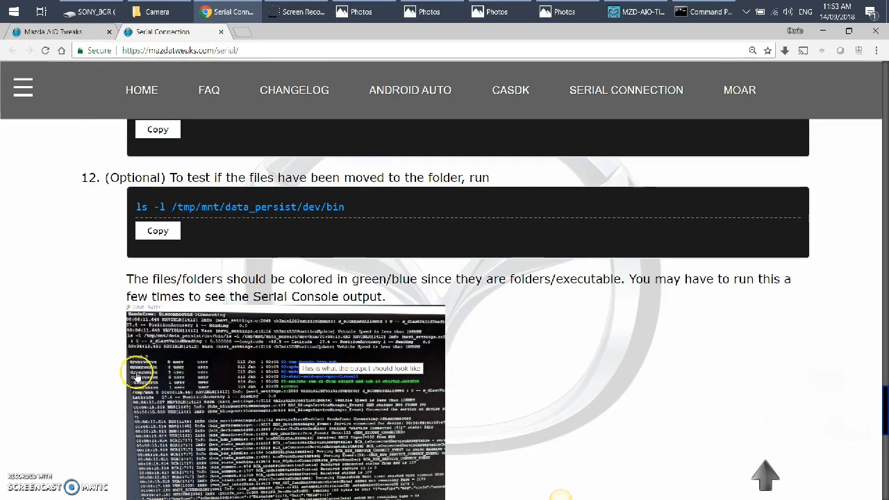
pyautogui.scroll(-3)
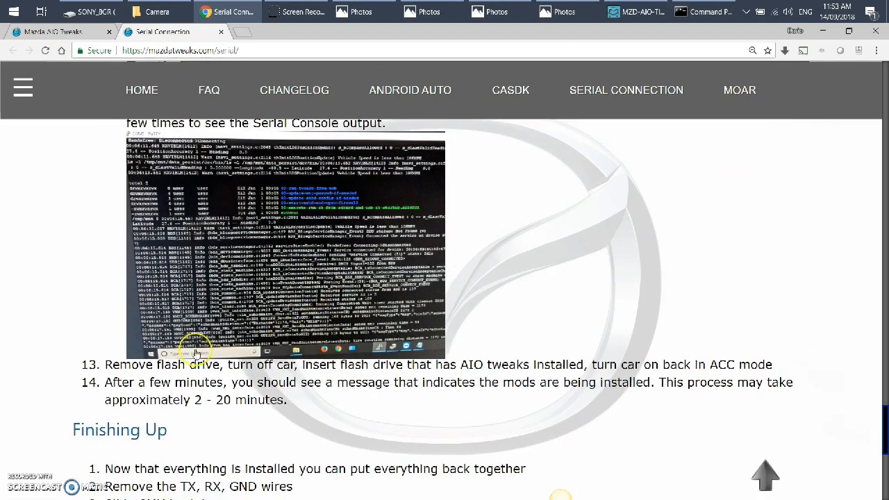
# Highlight step 13's 'insert flash drive that has AIO tweaks installed' and bring MZD-AIO-TI back up.
pyautogui.scroll(-3)
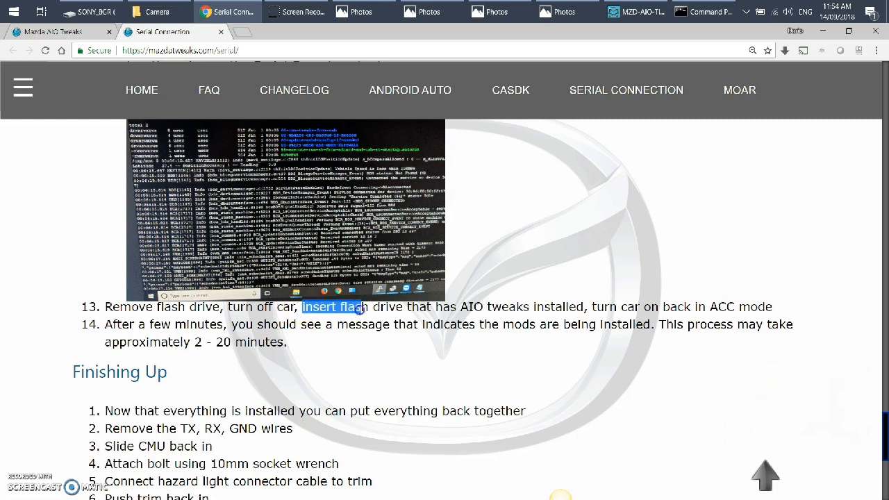
pyautogui.moveTo(361, 307); pyautogui.dragTo(583, 307)
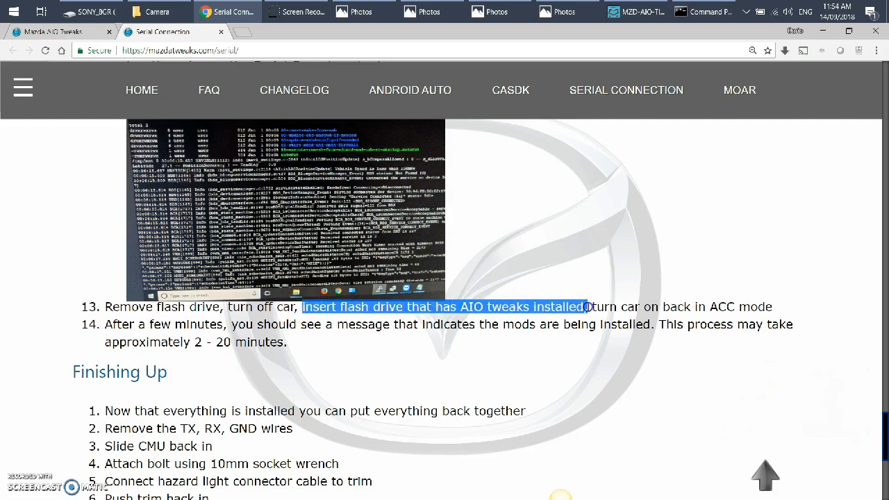
pyautogui.moveTo(632, 11)
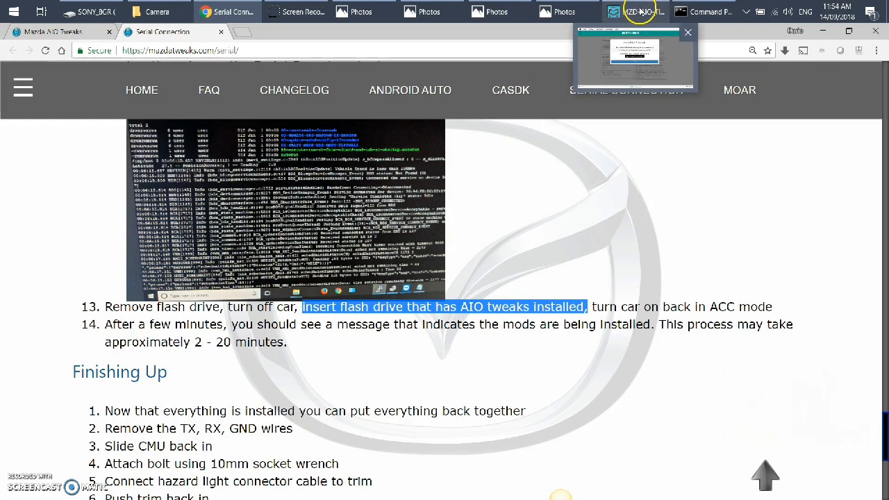
pyautogui.click(633, 11)
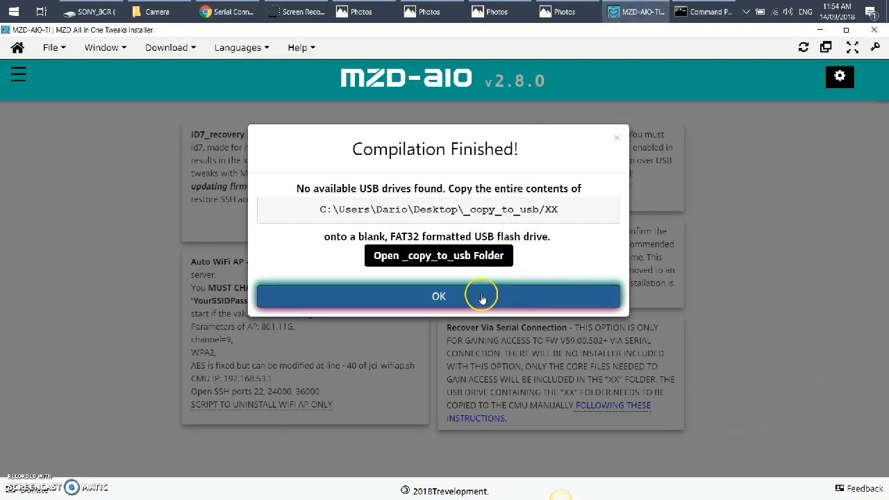
# Dismiss the Compilation Finished and Success dialogs to return to the tweak list.
pyautogui.click(439, 295)
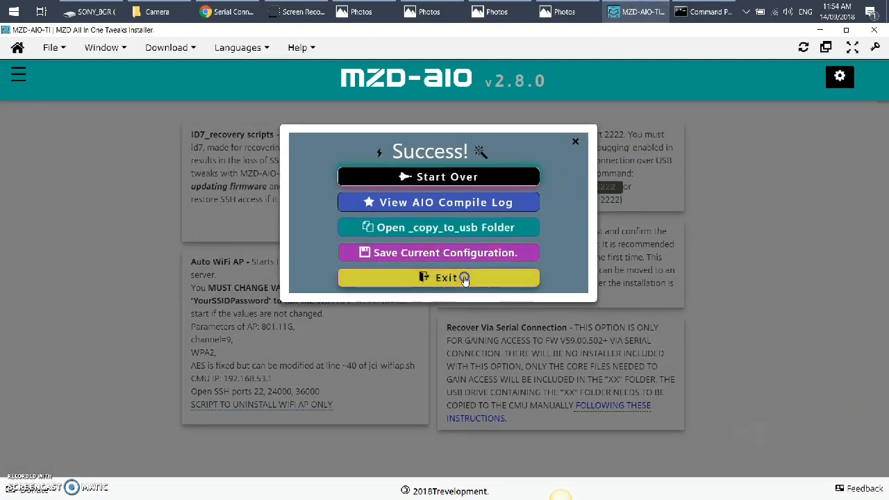
pyautogui.click(439, 278)
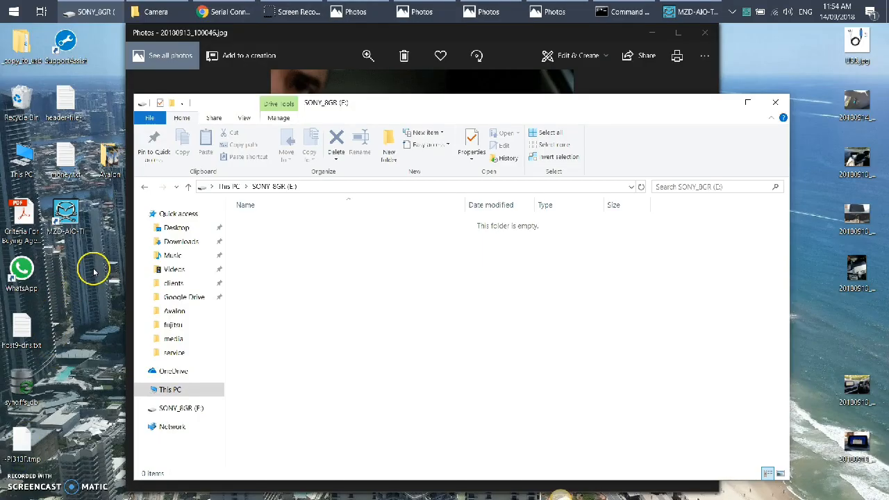
pyautogui.moveTo(100, 411)
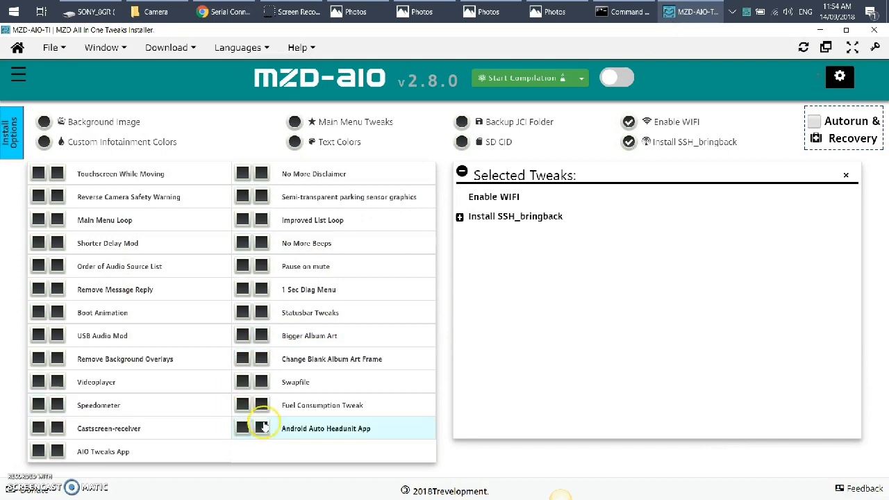
# Add the Android Auto Headunit App and Videoplayer tweaks to the selection.
pyautogui.click(242, 427)
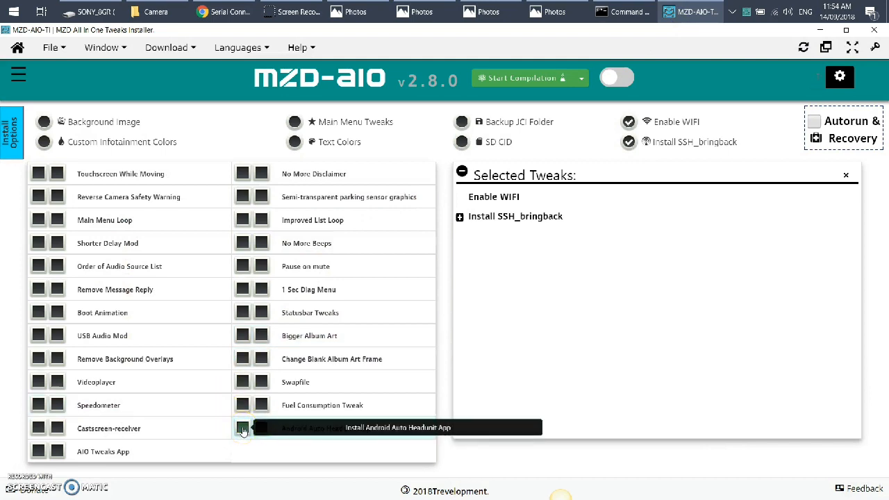
pyautogui.click(242, 428)
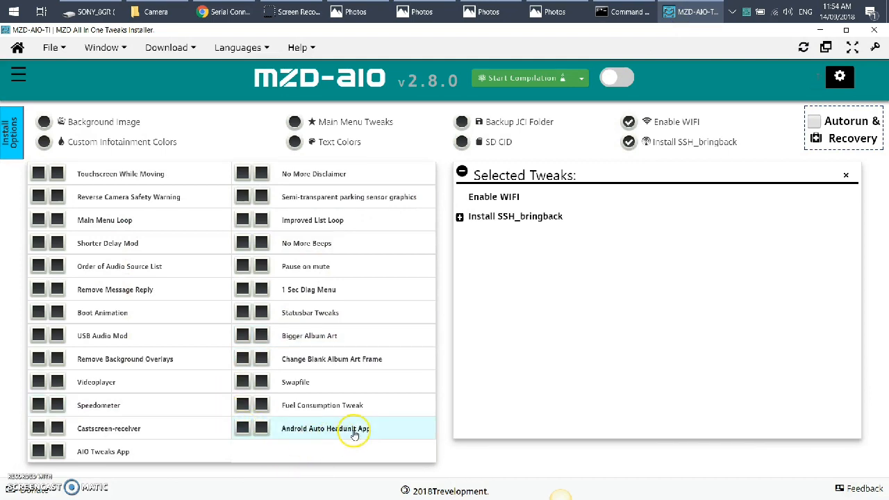
pyautogui.click(242, 428)
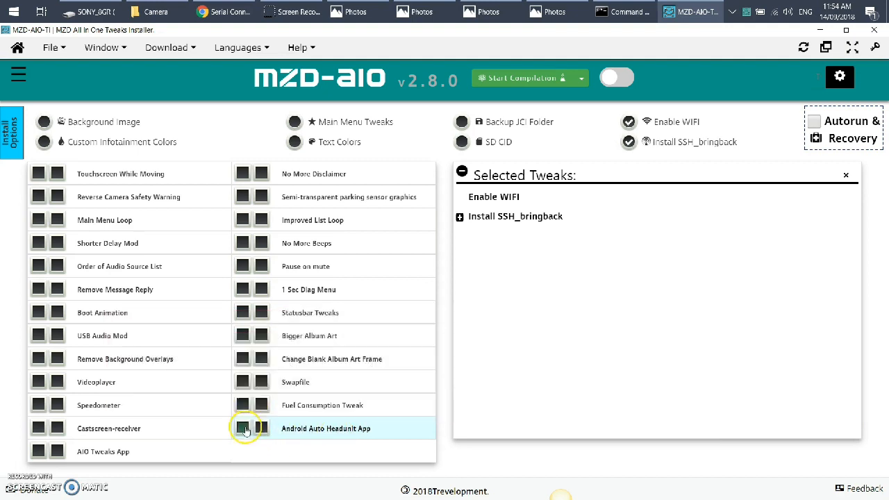
pyautogui.click(241, 428)
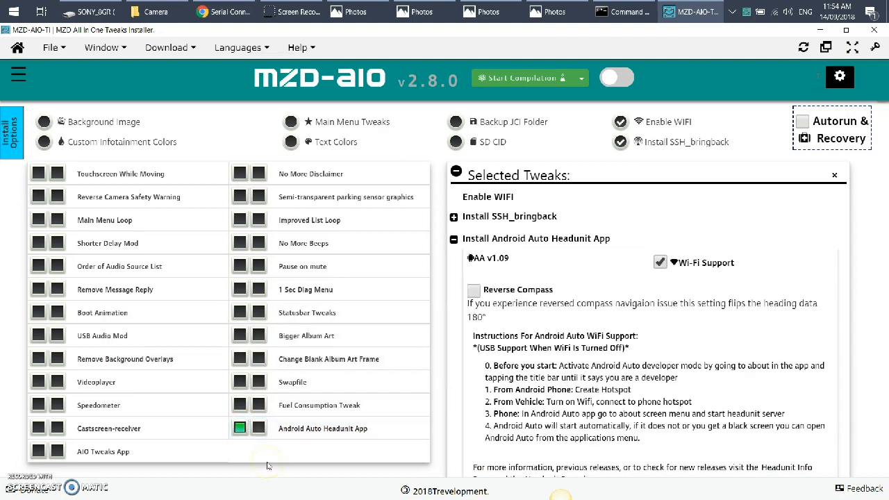
pyautogui.moveTo(128, 469)
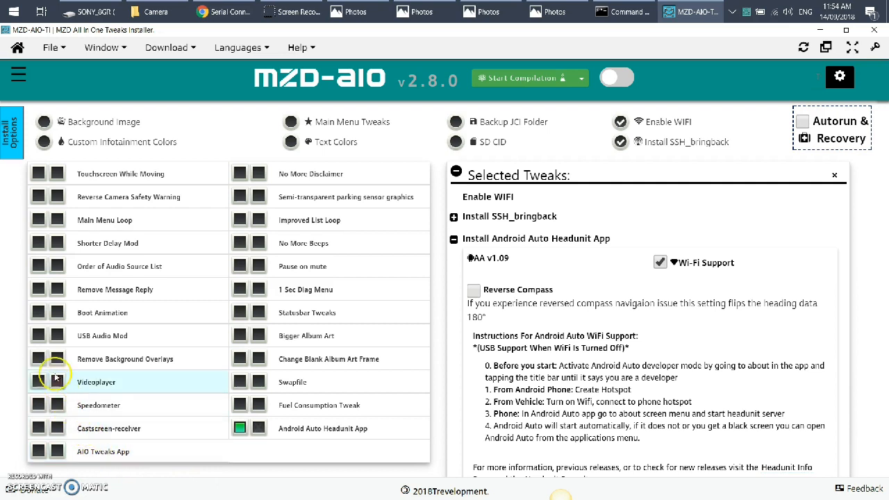
pyautogui.click(39, 380)
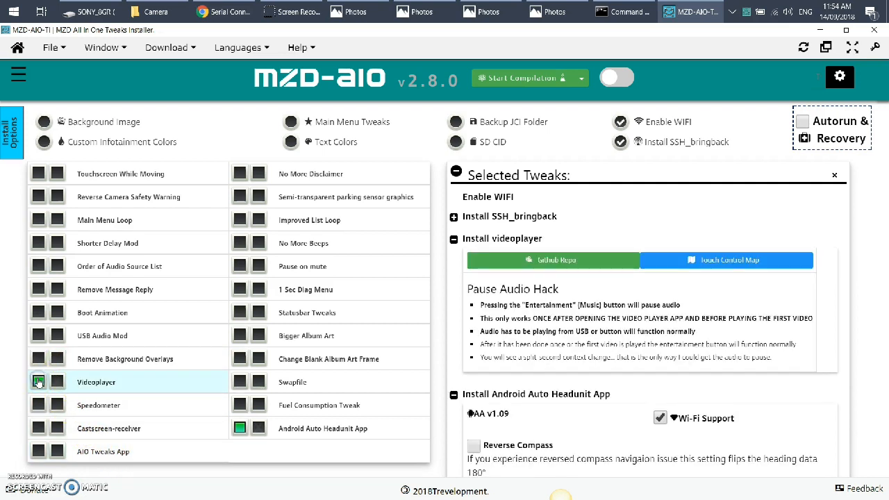
pyautogui.moveTo(95, 380)
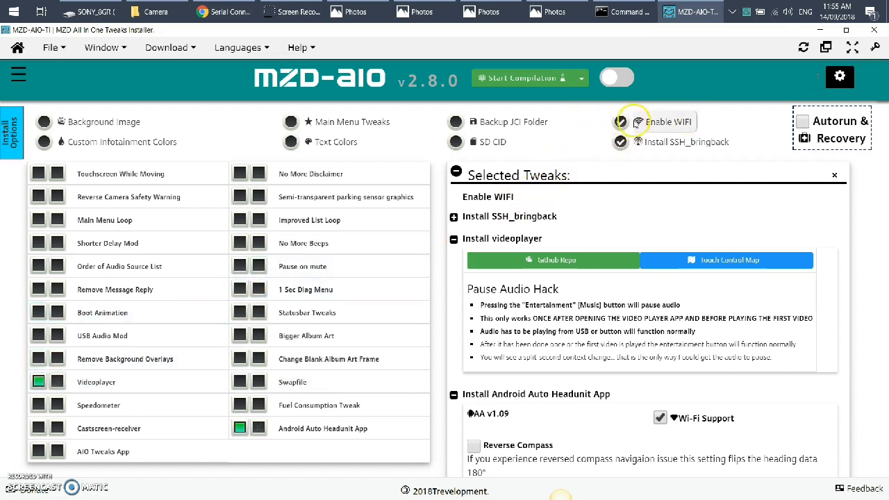
# Add Enable WIFI, No More Beeps and No More Disclaimer to the selected tweaks.
pyautogui.click(619, 123)
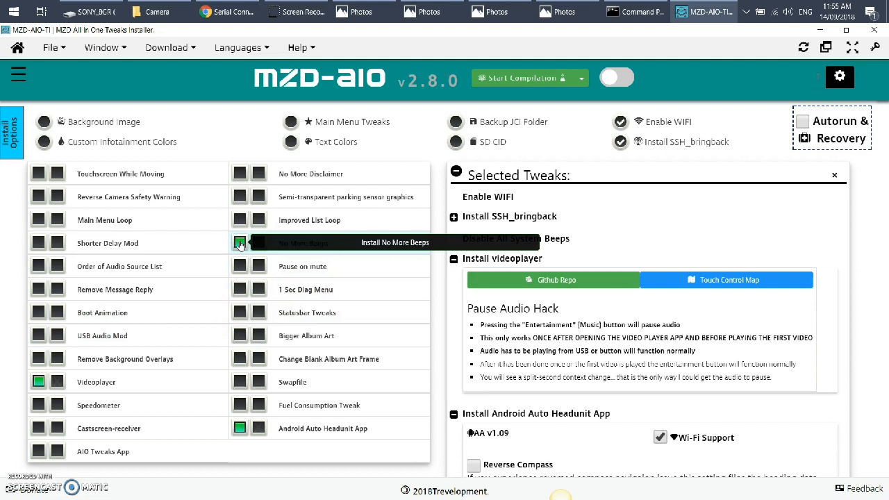
pyautogui.click(39, 173)
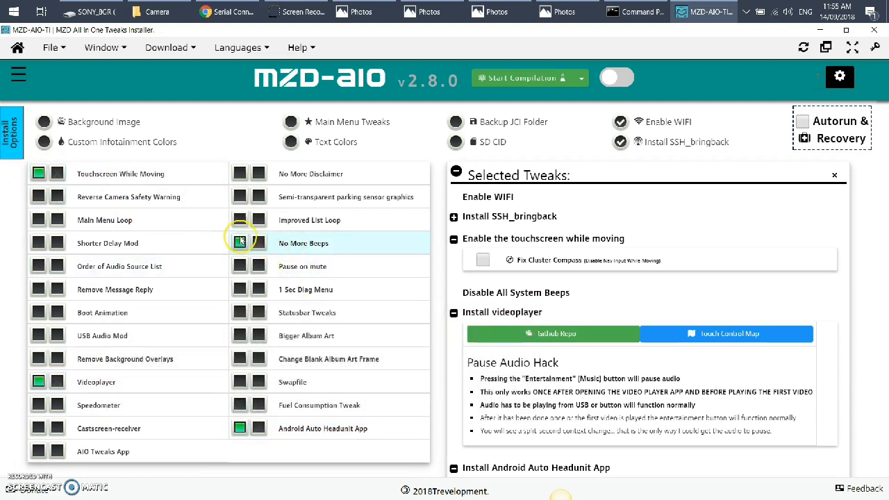
pyautogui.click(239, 241)
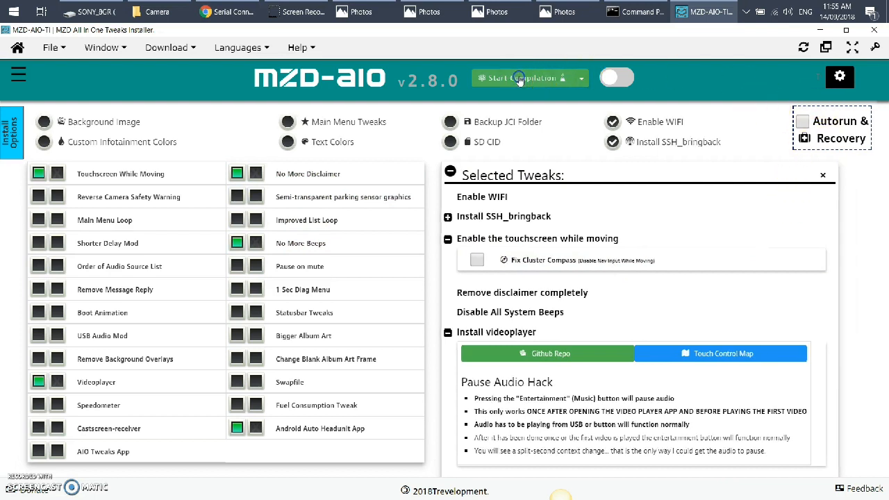
# Compile the selected tweaks, copy them to USB drive E: and return to the guide's step 13.
pyautogui.click(516, 78)
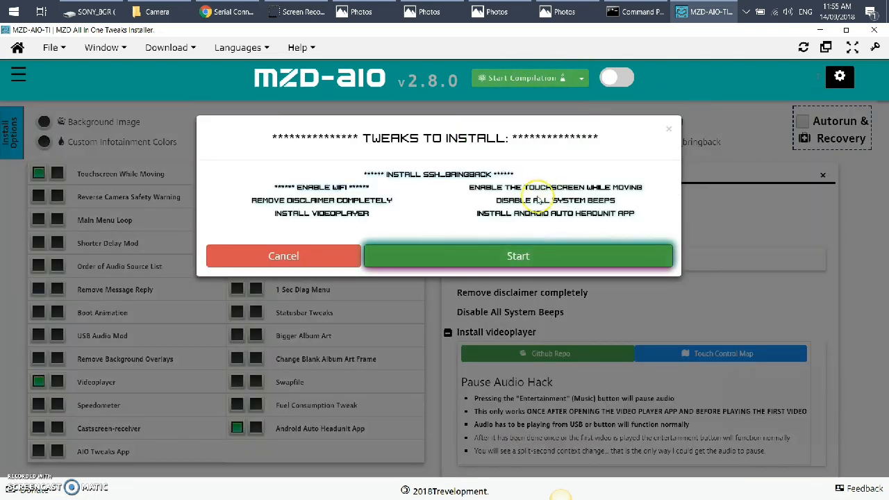
pyautogui.click(518, 255)
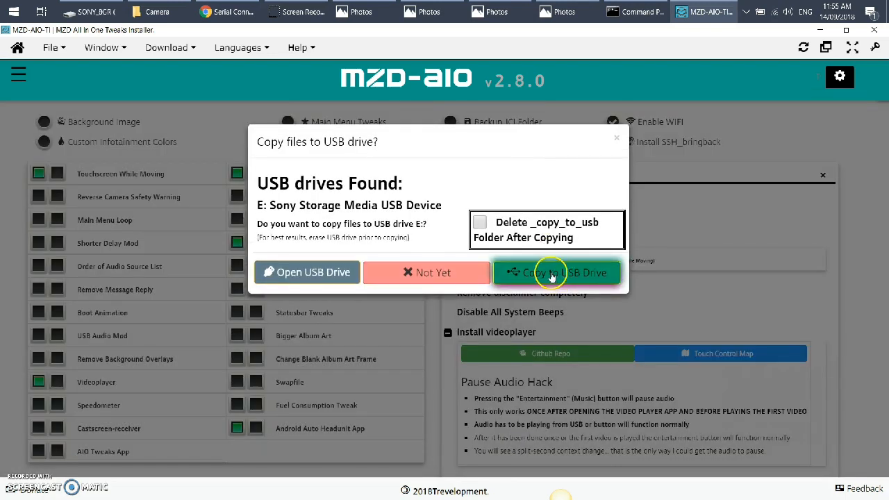
pyautogui.click(557, 272)
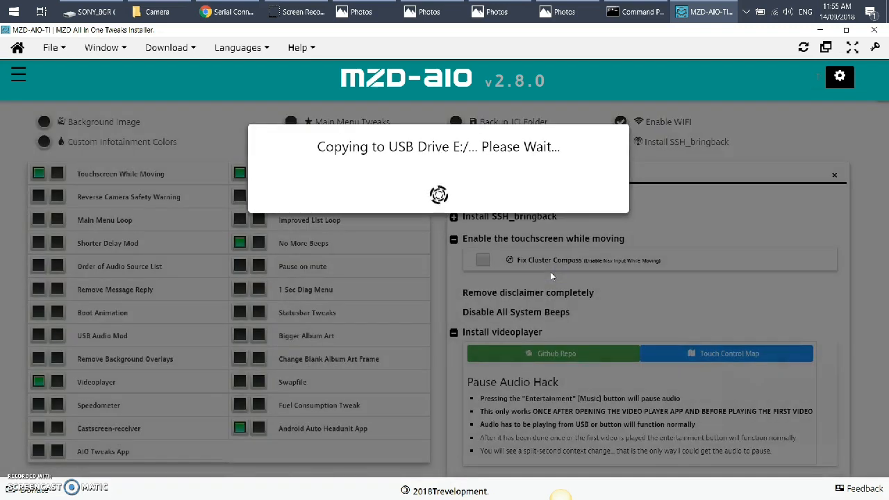
pyautogui.moveTo(494, 154)
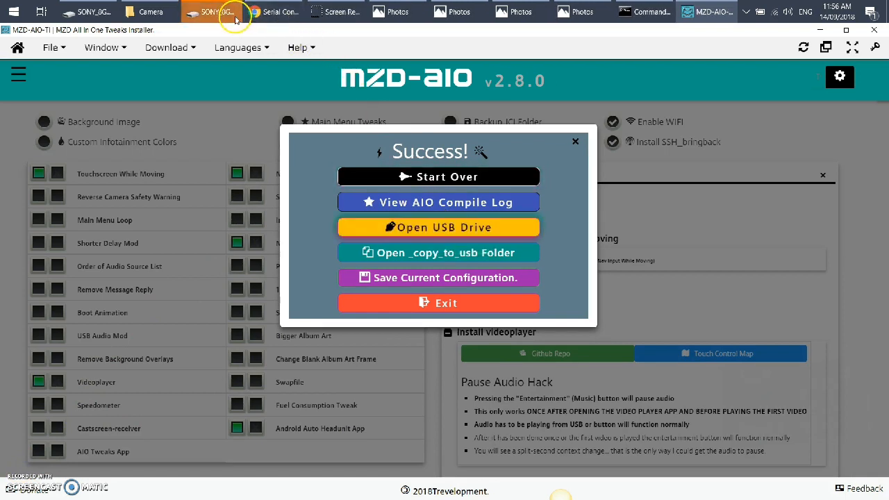
pyautogui.click(439, 228)
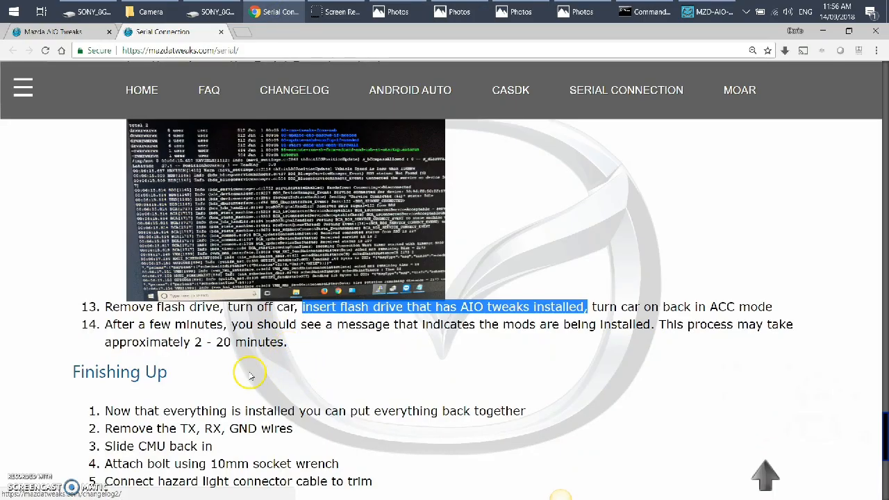
pyautogui.scroll(-3)
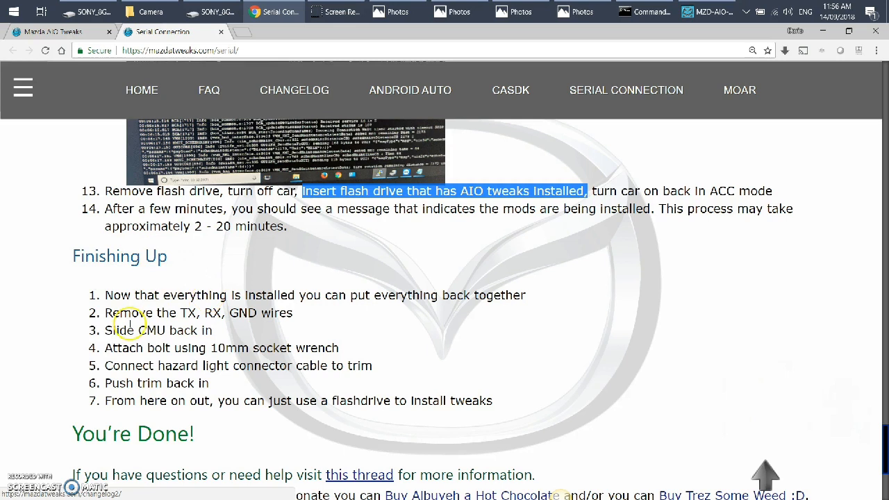
pyautogui.moveTo(109, 209)
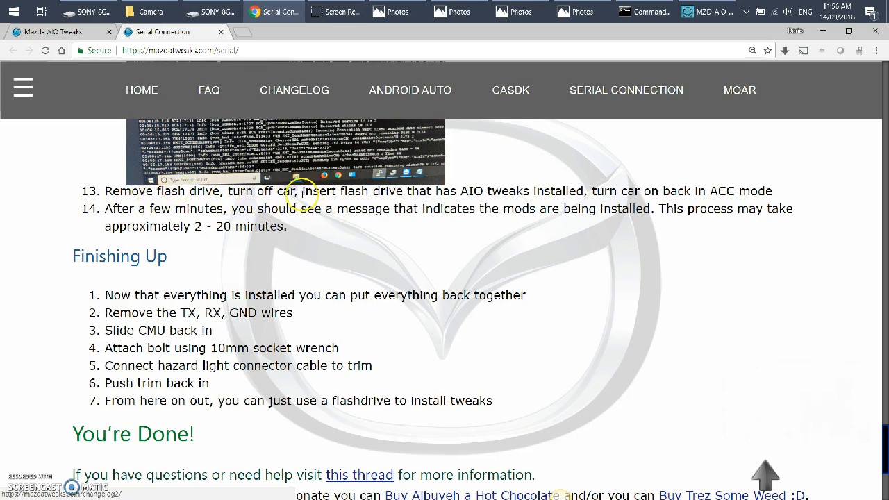
pyautogui.moveTo(300, 192); pyautogui.dragTo(514, 192)
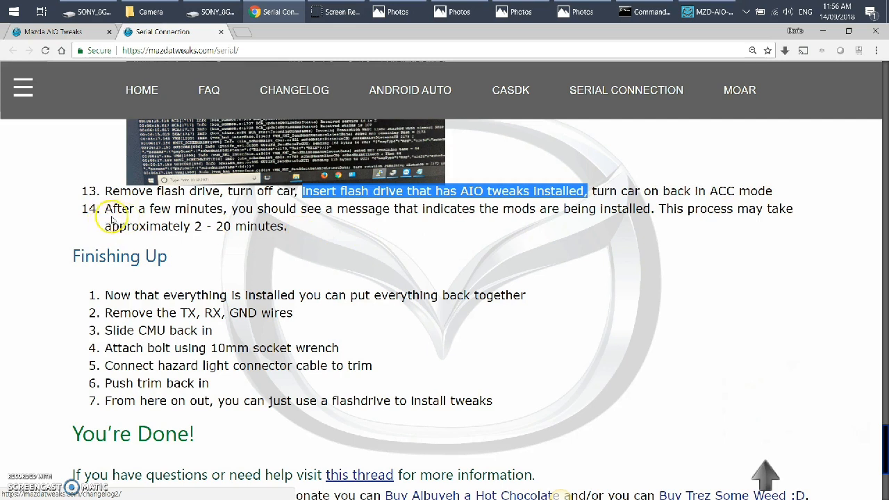
pyautogui.moveTo(241, 215)
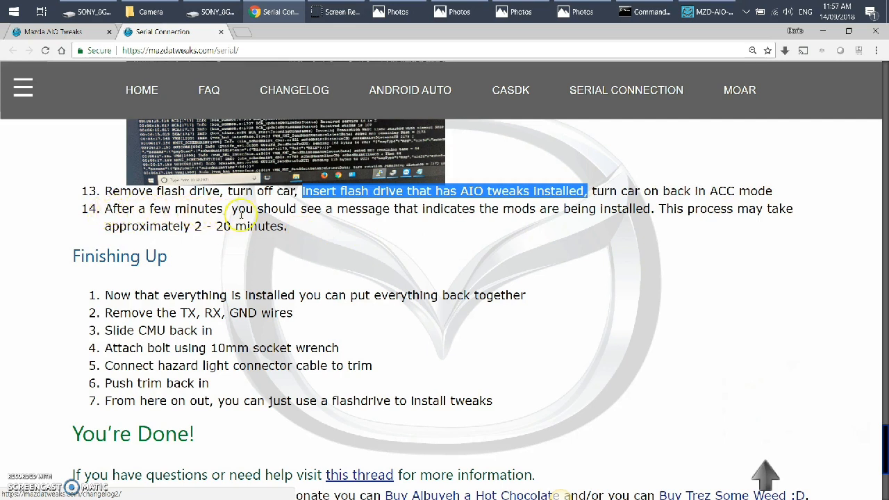
pyautogui.moveTo(517, 207)
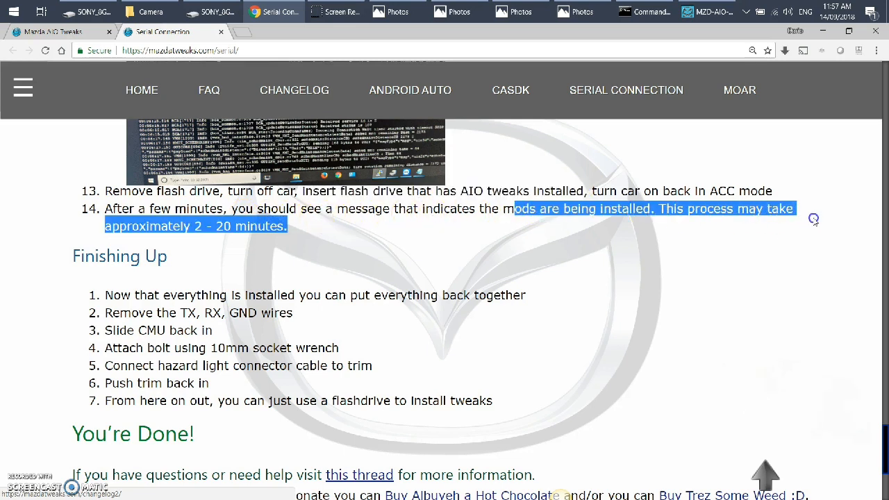
pyautogui.moveTo(248, 251)
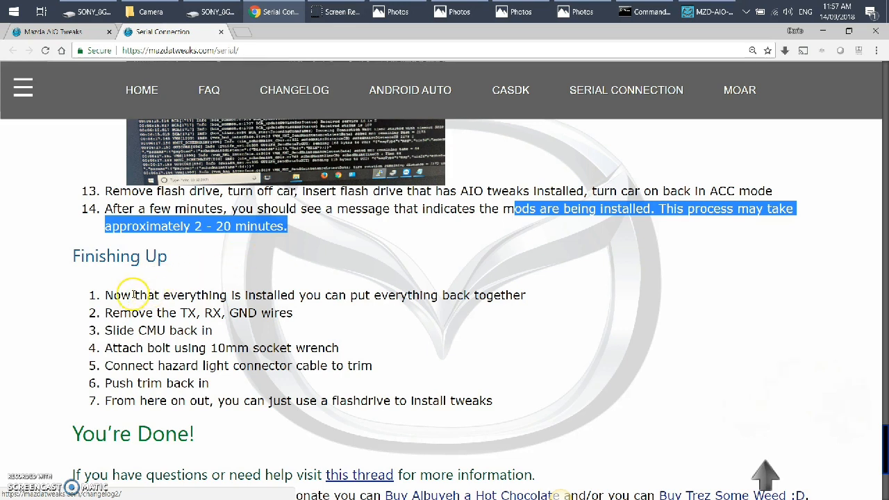
pyautogui.moveTo(308, 308)
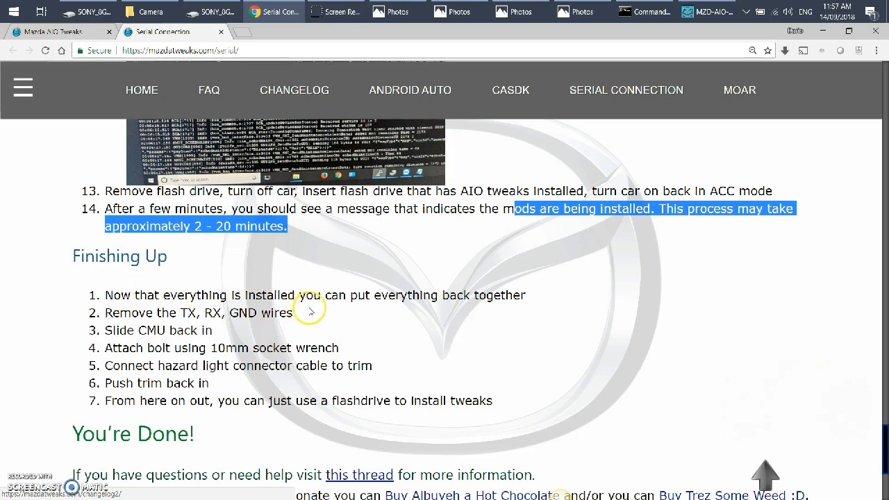
pyautogui.moveTo(205, 313)
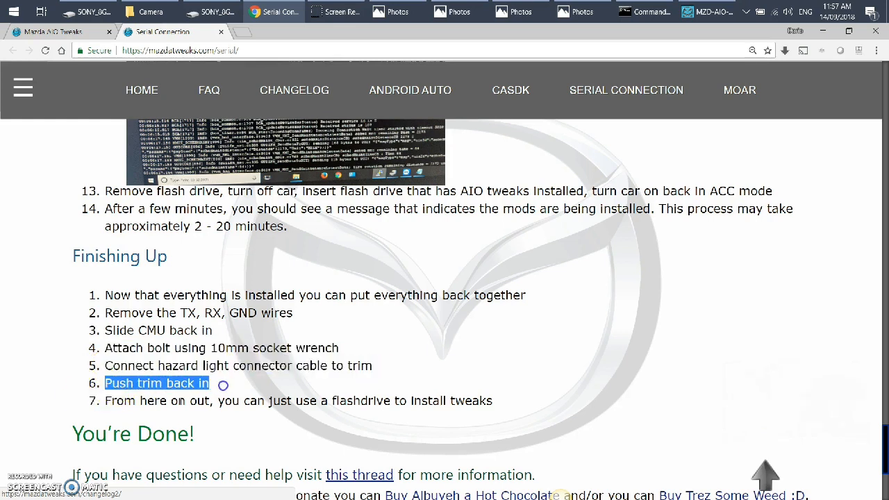
pyautogui.scroll(-3)
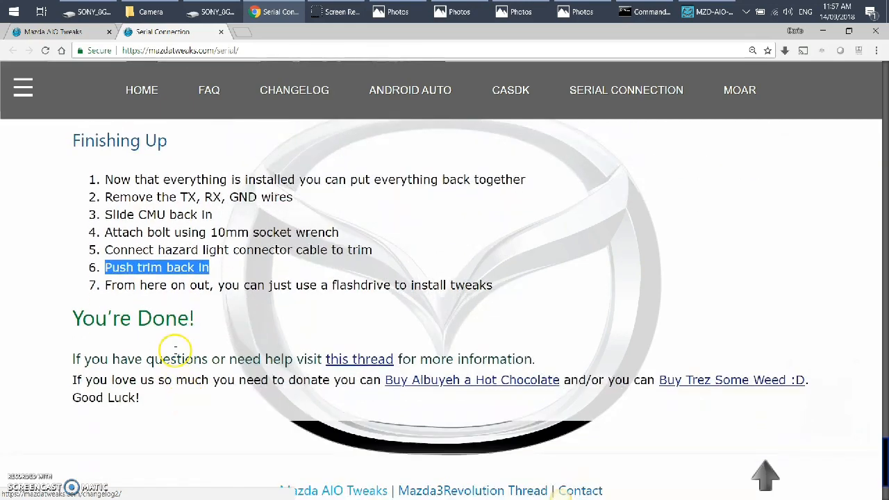
# View the CMU back photo and the RX/TX wiring photo enlarged in the lightbox, then close it.
pyautogui.scroll(-3)
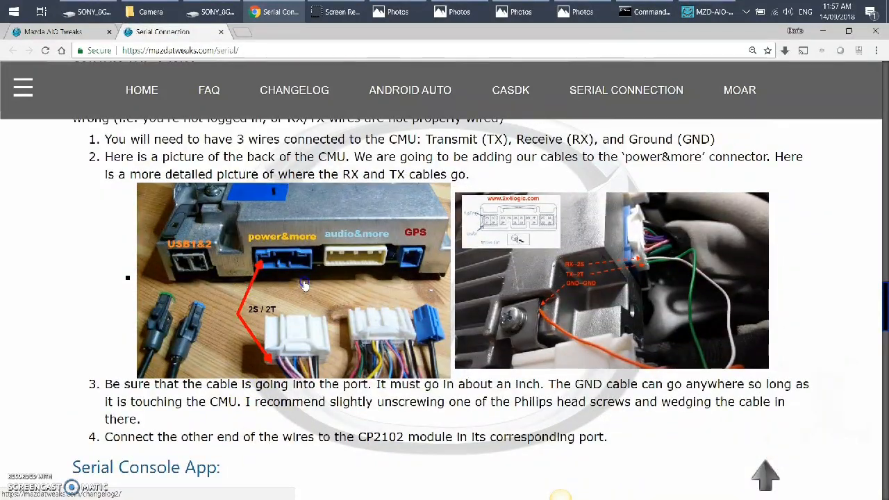
pyautogui.click(291, 278)
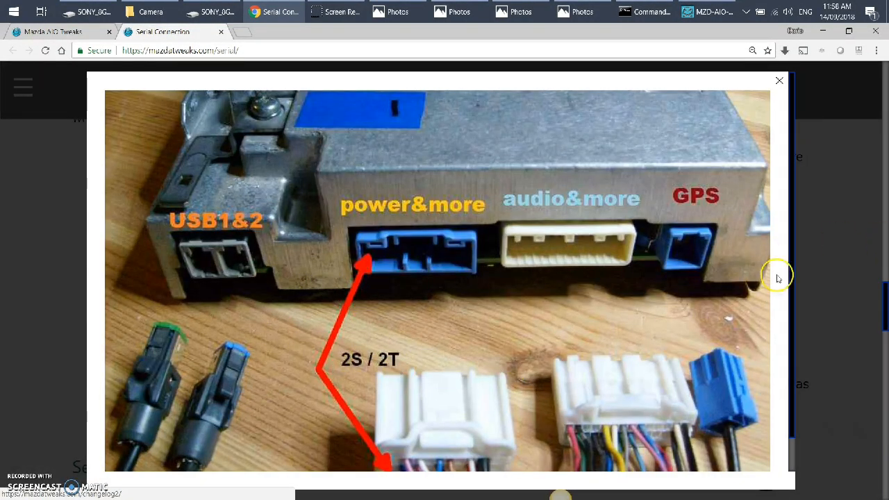
pyautogui.moveTo(419, 311)
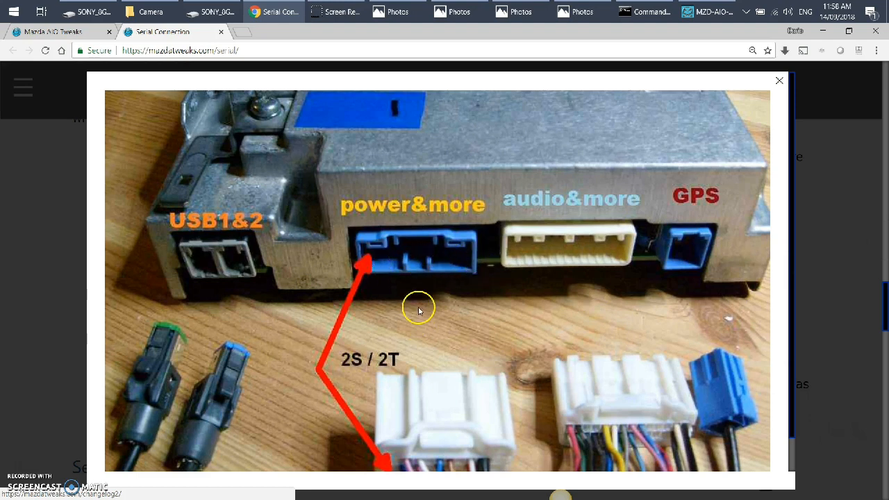
pyautogui.click(778, 79)
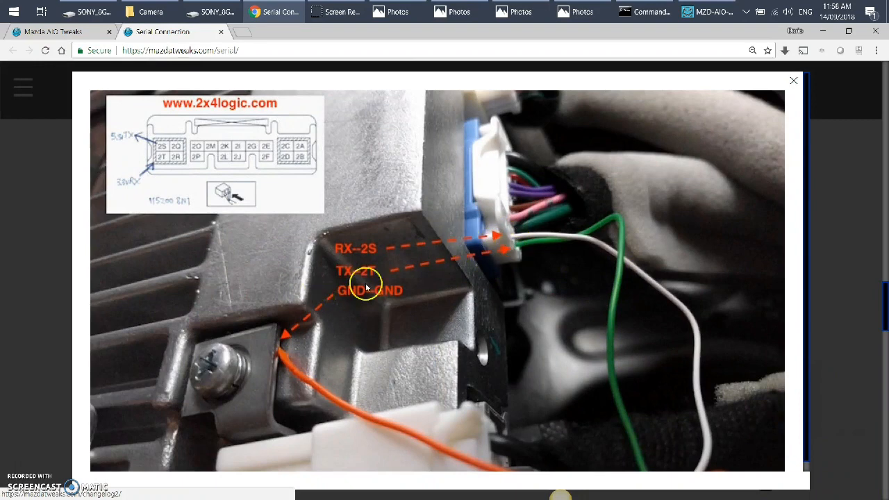
pyautogui.click(792, 79)
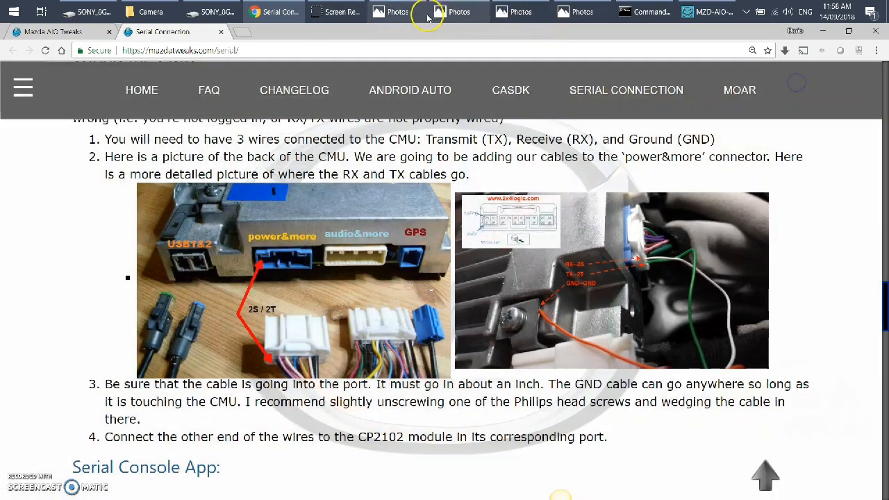
# Bring up the Photos window showing the wire plugged into the head unit's rear connector.
pyautogui.click(459, 11)
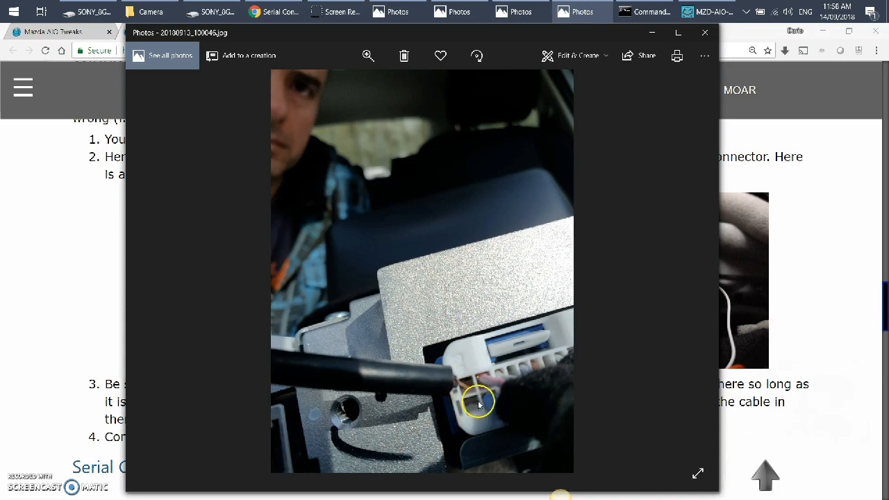
pyautogui.moveTo(472, 406)
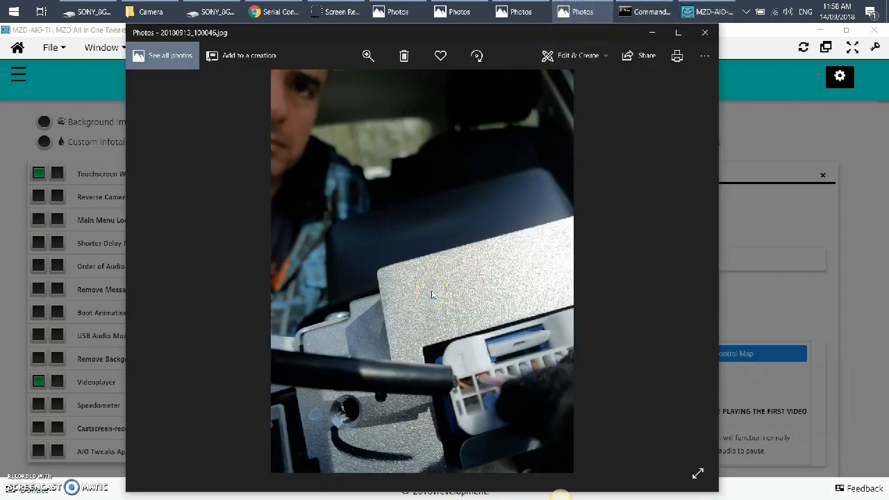
pyautogui.moveTo(552, 104)
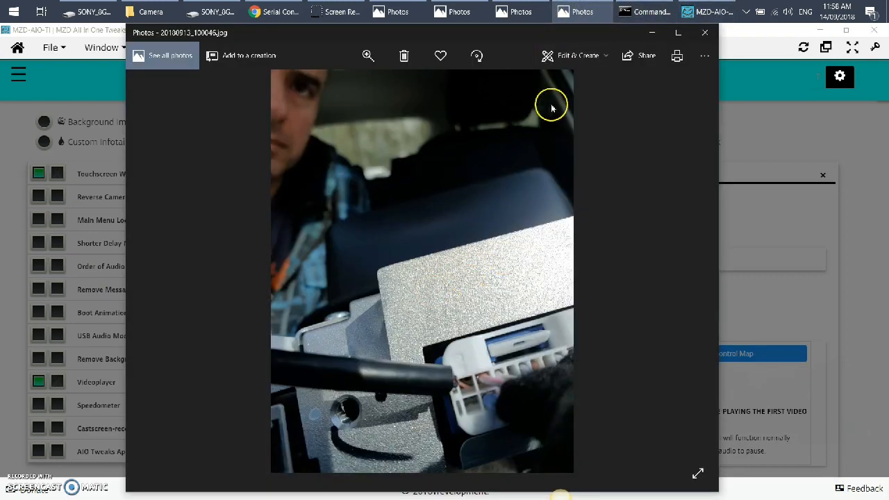
pyautogui.moveTo(703, 33)
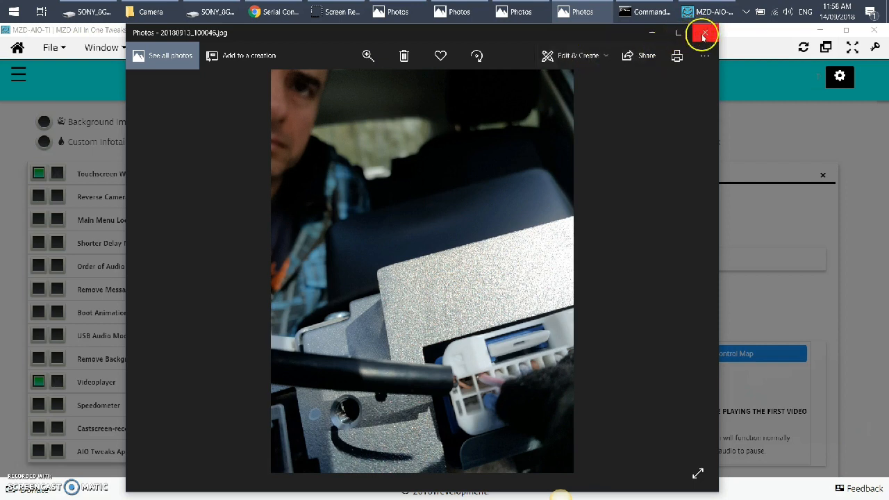